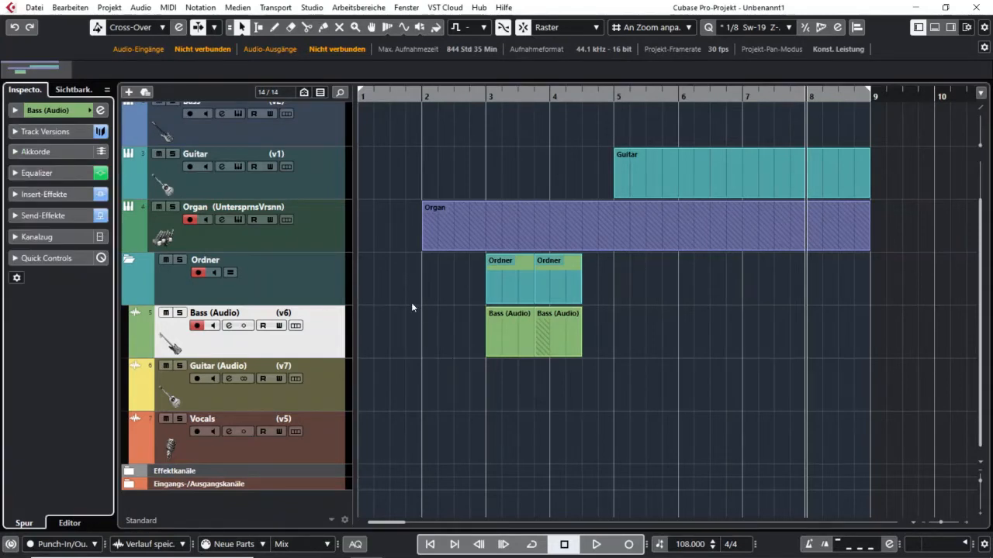
mouse_move(413, 301)
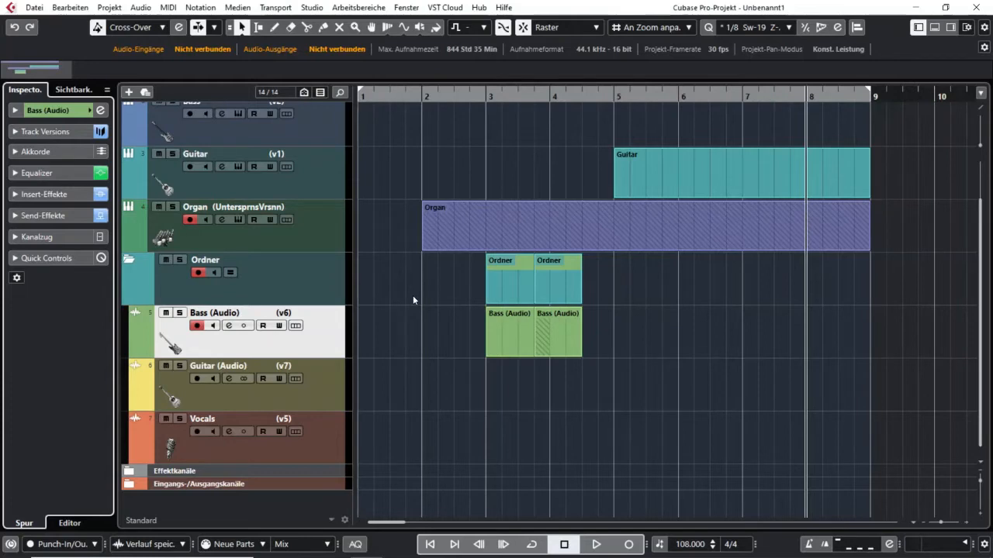
mouse_move(415, 345)
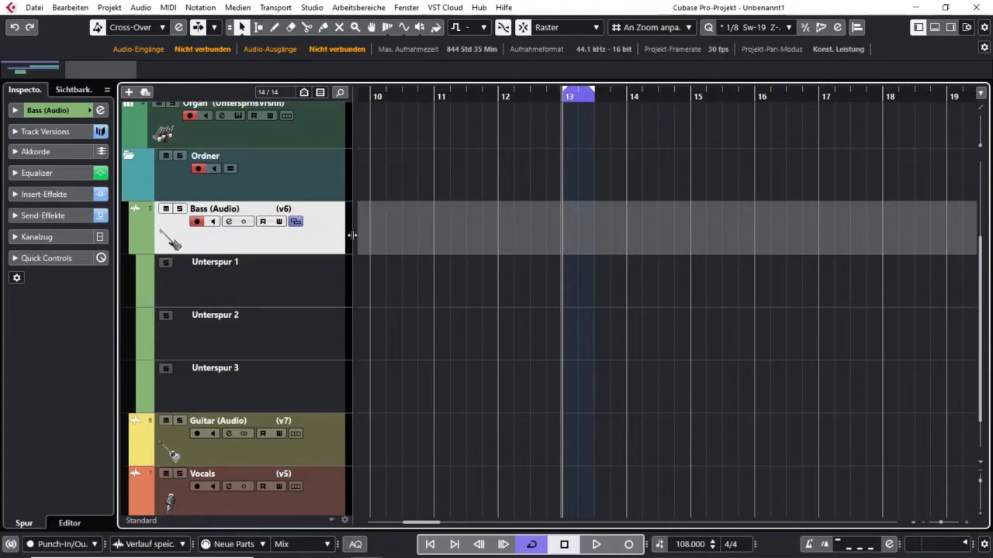
mouse_move(692, 441)
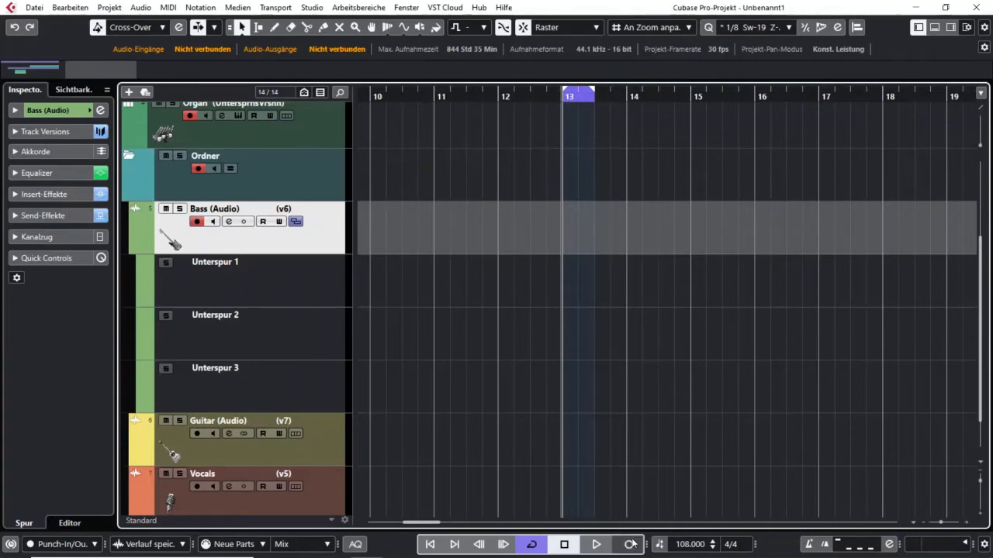
Record short takes at bar 13 so the Bass (Audio) track fills lanes Unterspur 1–7.
click(596, 543)
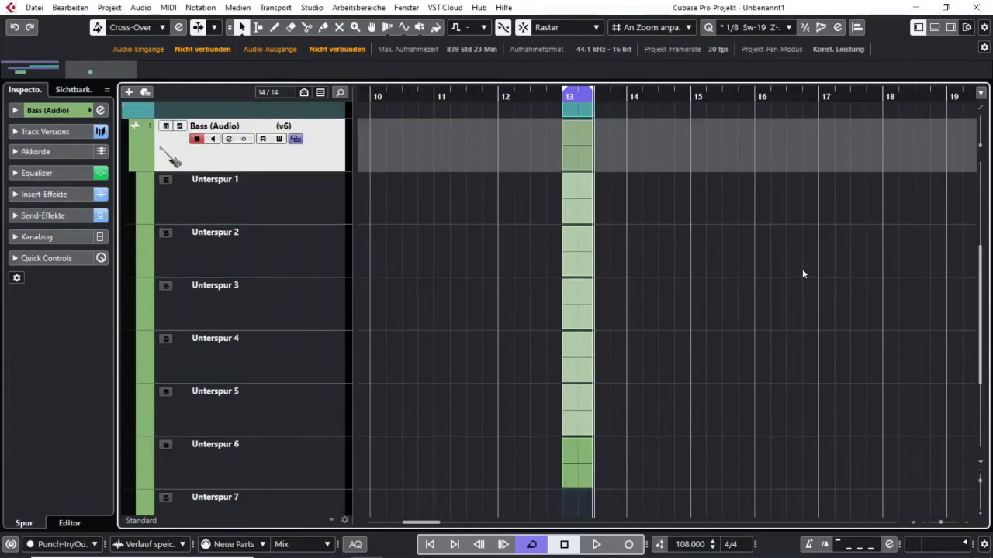
mouse_move(596, 96)
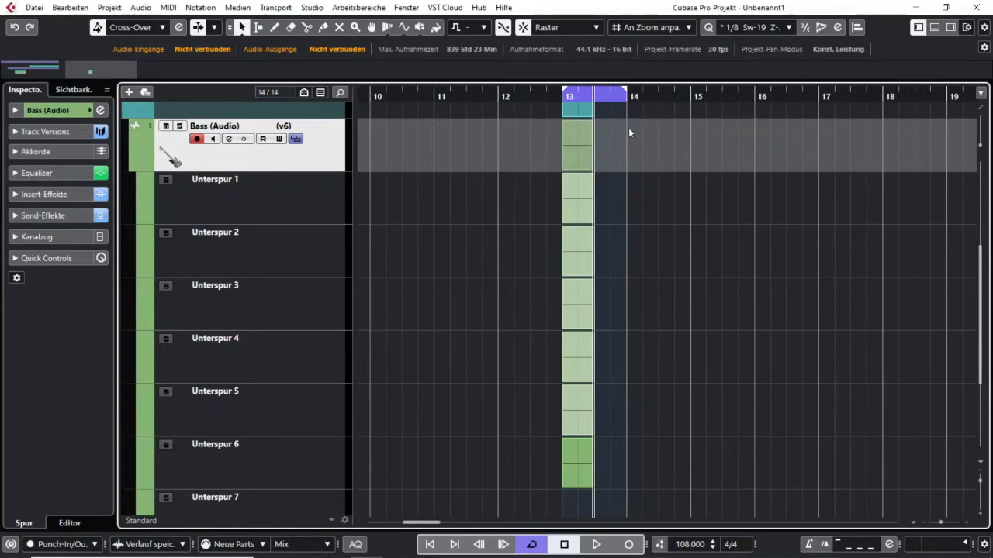
mouse_move(555, 192)
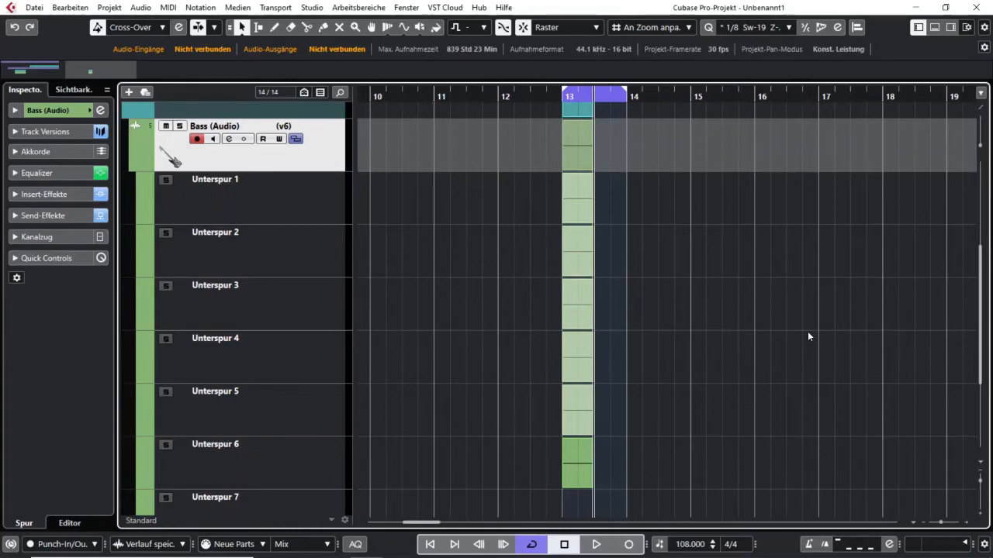
mouse_move(625, 195)
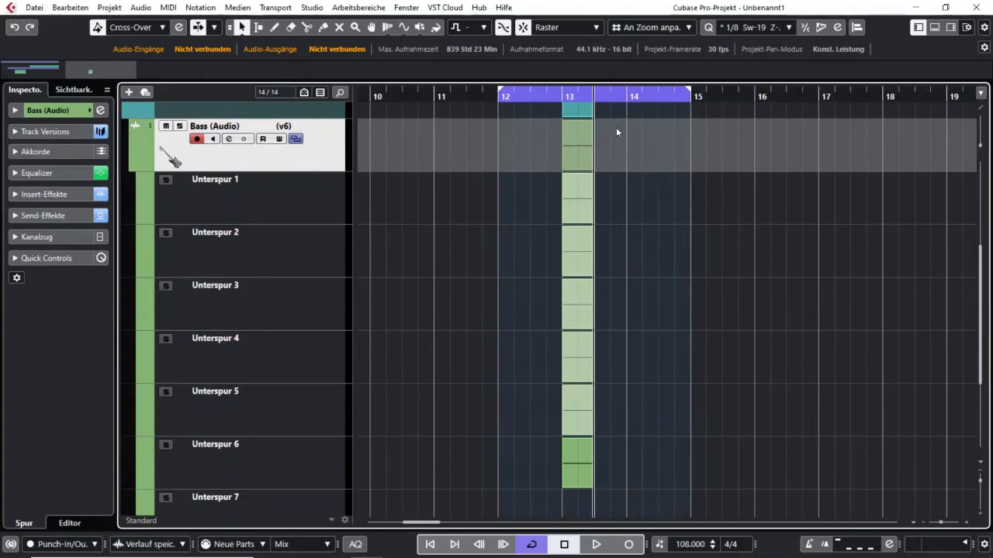
mouse_move(619, 160)
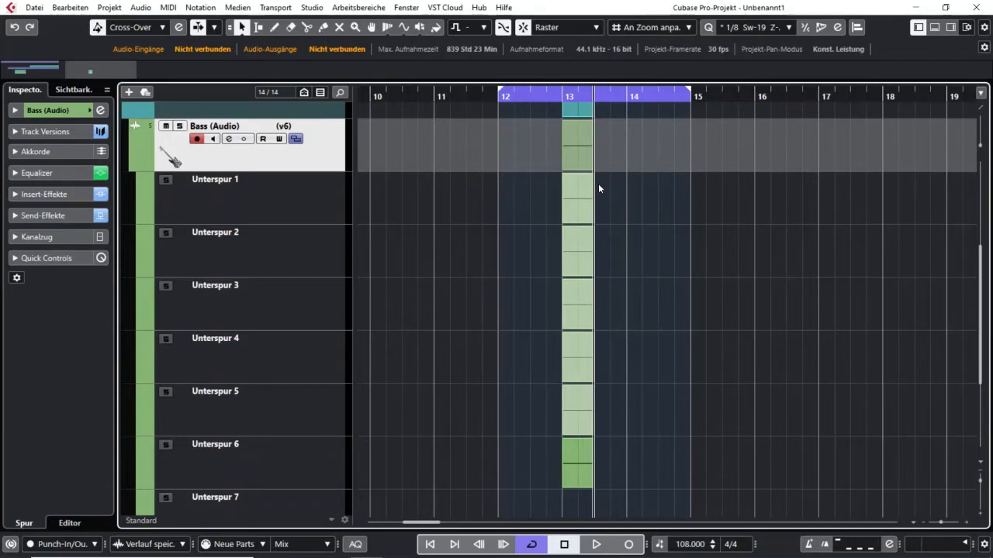
mouse_move(803, 267)
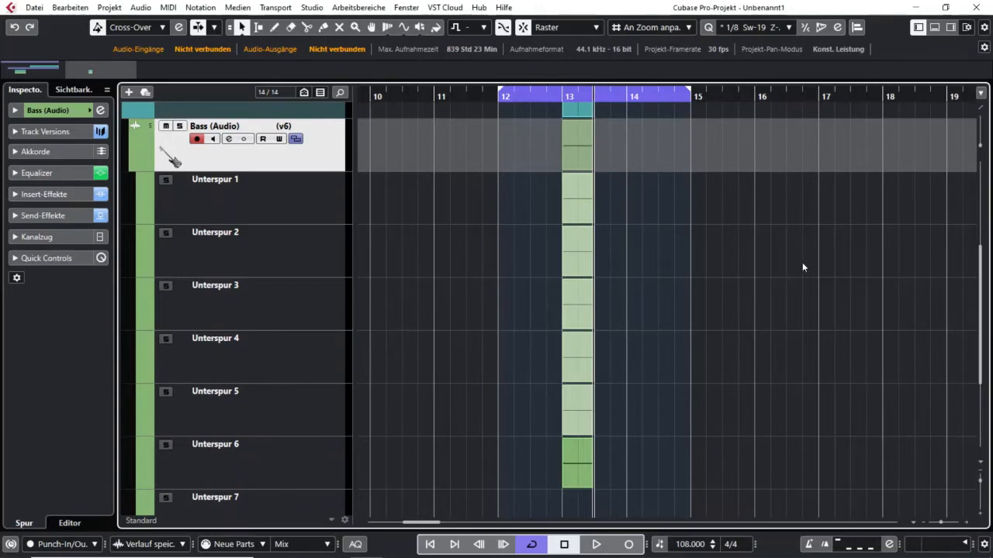
mouse_move(804, 264)
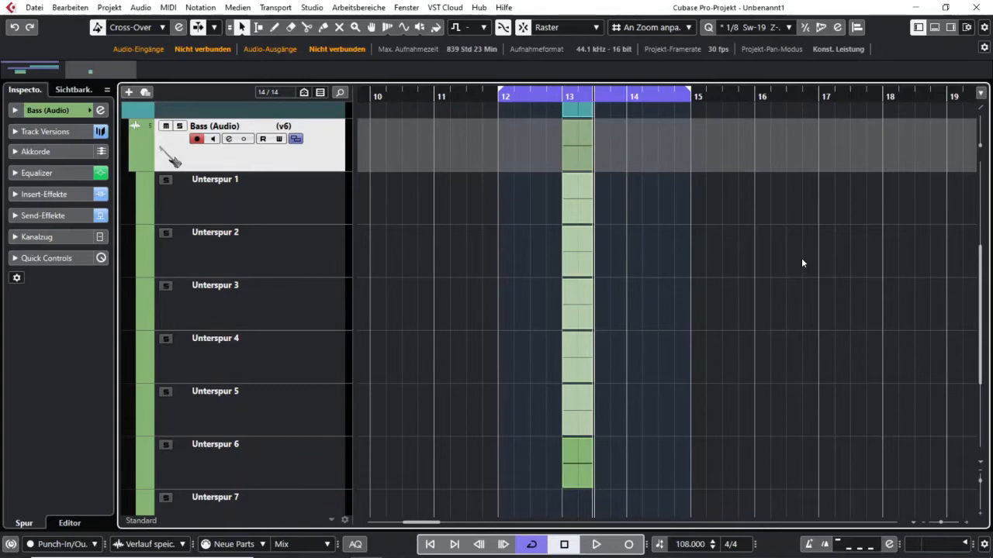
mouse_move(627, 144)
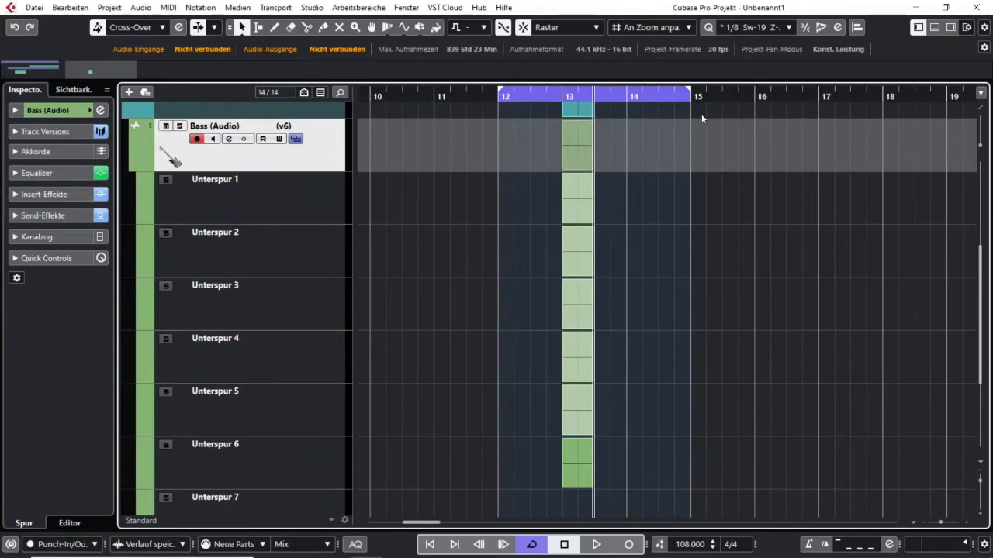
mouse_move(690, 249)
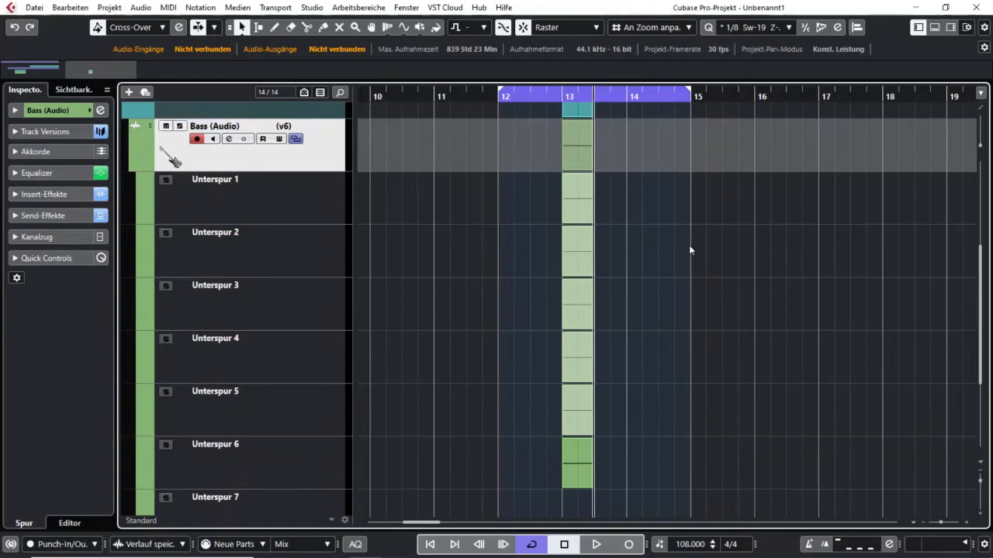
mouse_move(530, 202)
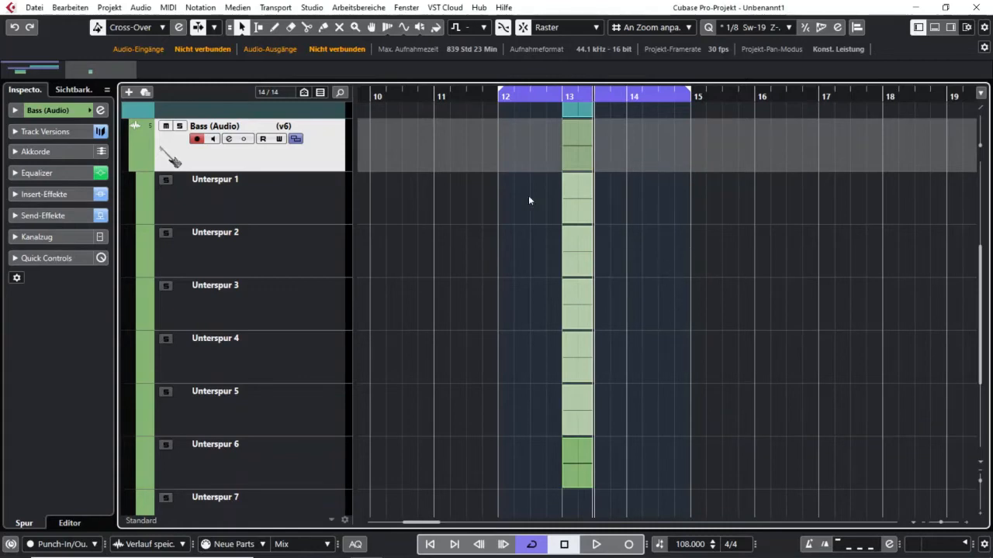
mouse_move(650, 303)
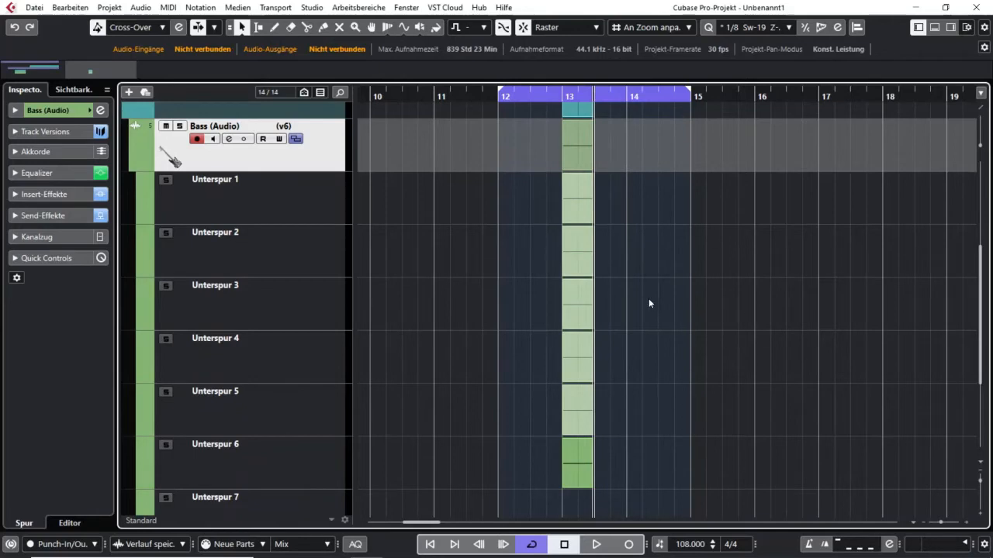
mouse_move(676, 301)
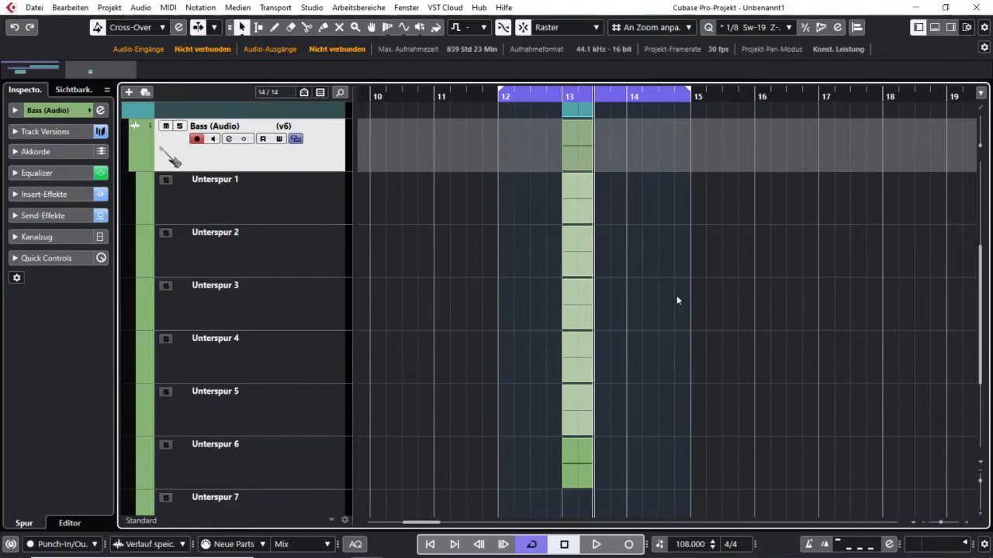
mouse_move(680, 301)
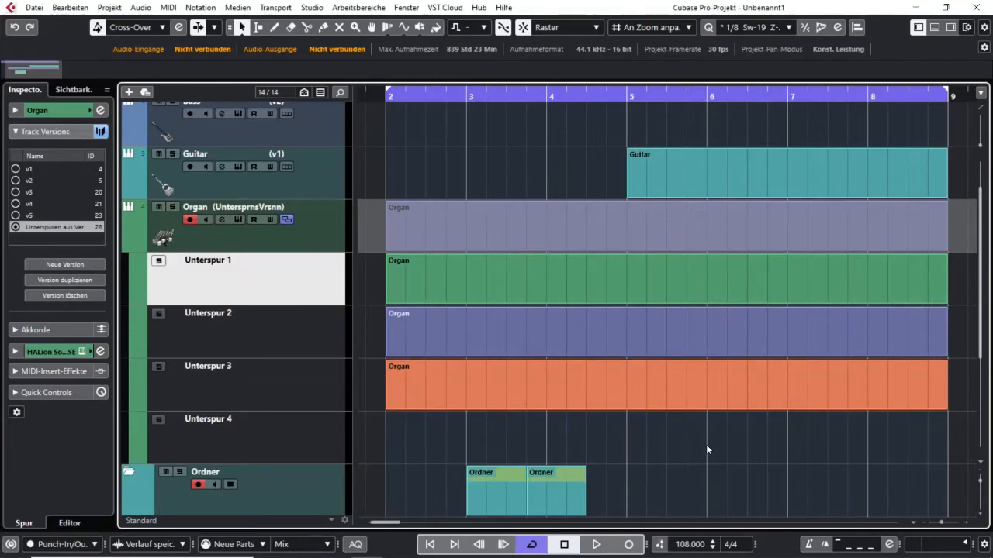
mouse_move(682, 475)
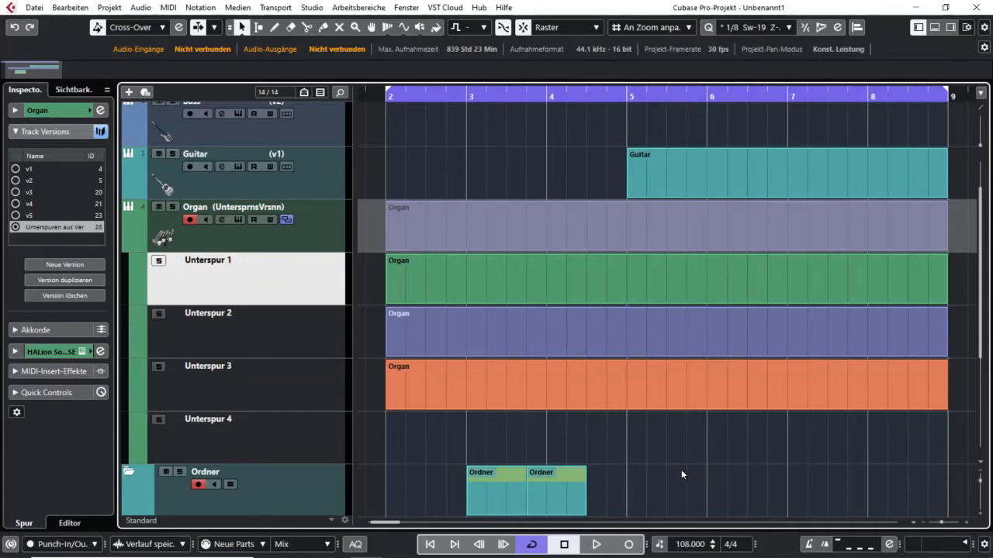
Select the Organ track to reveal its three take lanes and its track versions.
click(564, 384)
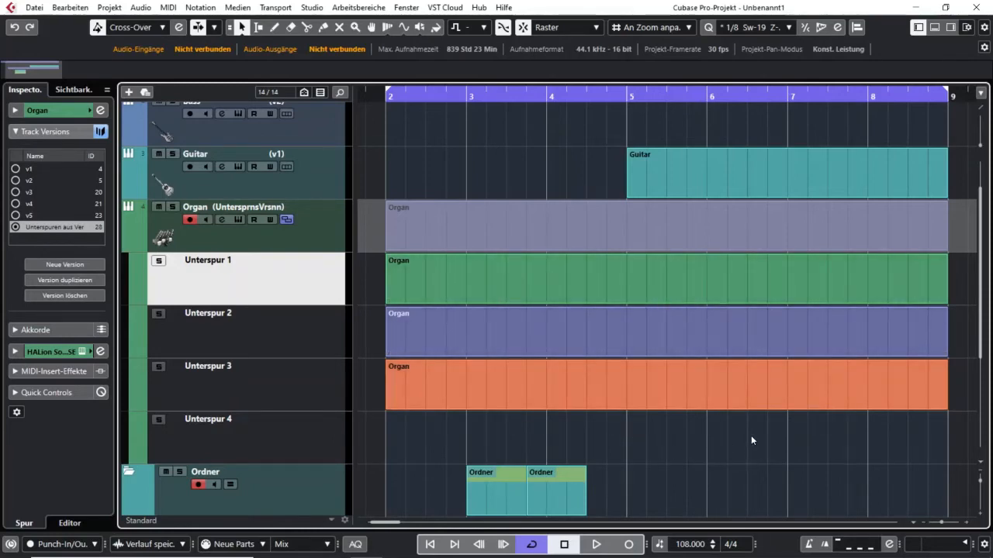
mouse_move(685, 440)
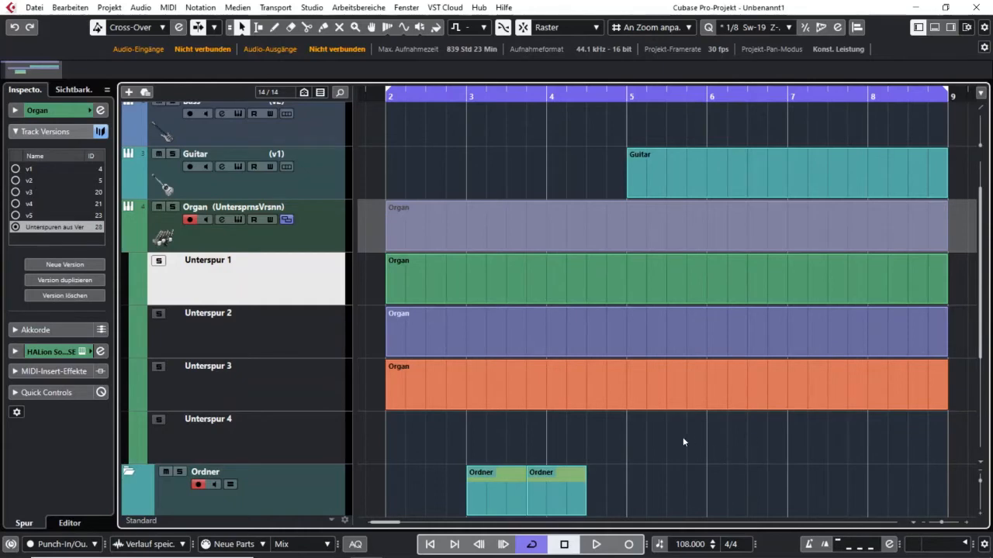
mouse_move(686, 440)
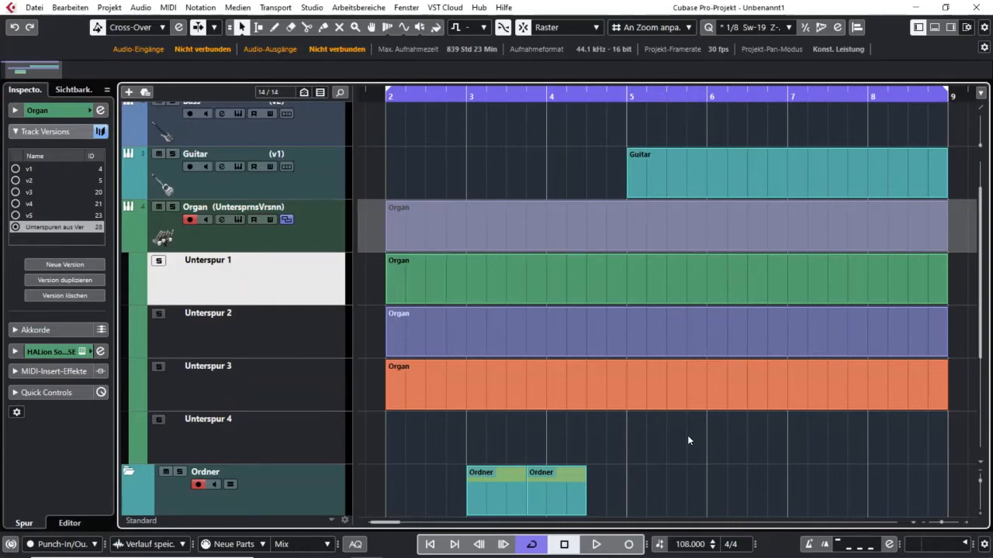
mouse_move(675, 431)
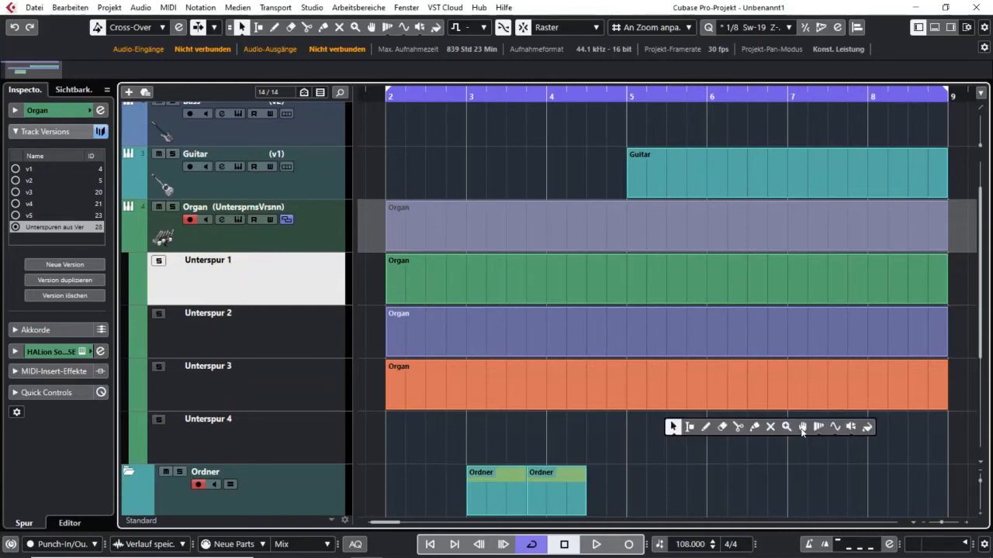
Switch to the Comp tool for choosing sections from the Organ take lanes.
click(629, 333)
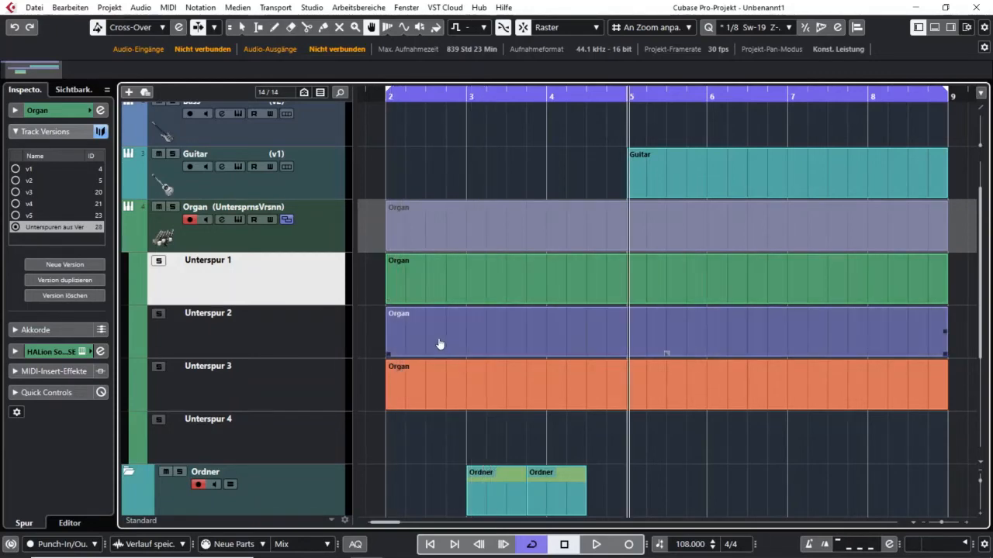
mouse_move(488, 346)
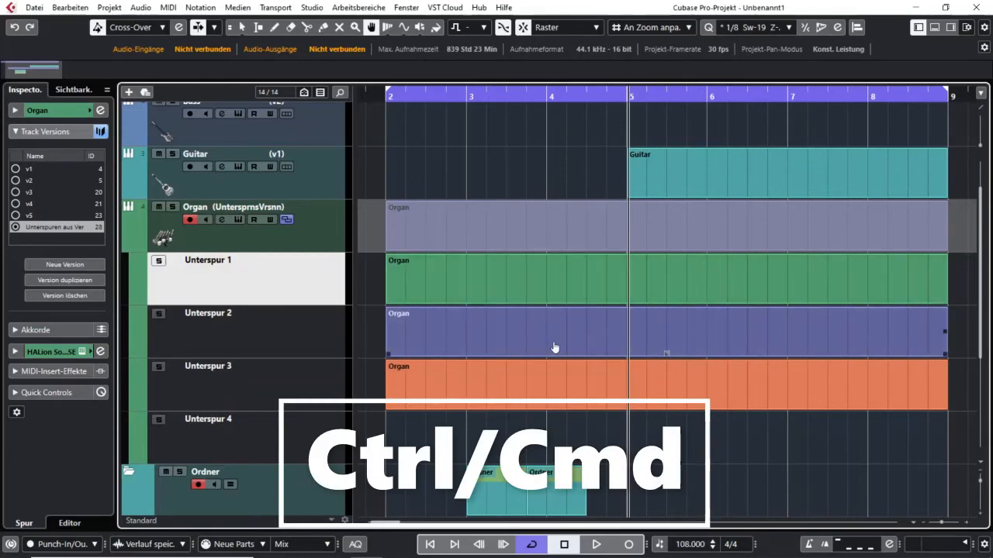
mouse_move(617, 347)
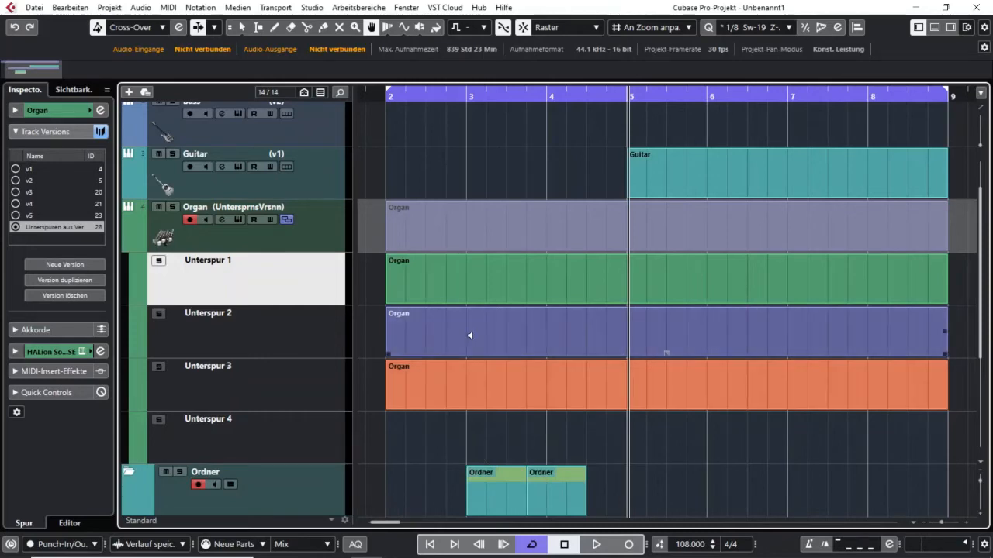
mouse_move(467, 341)
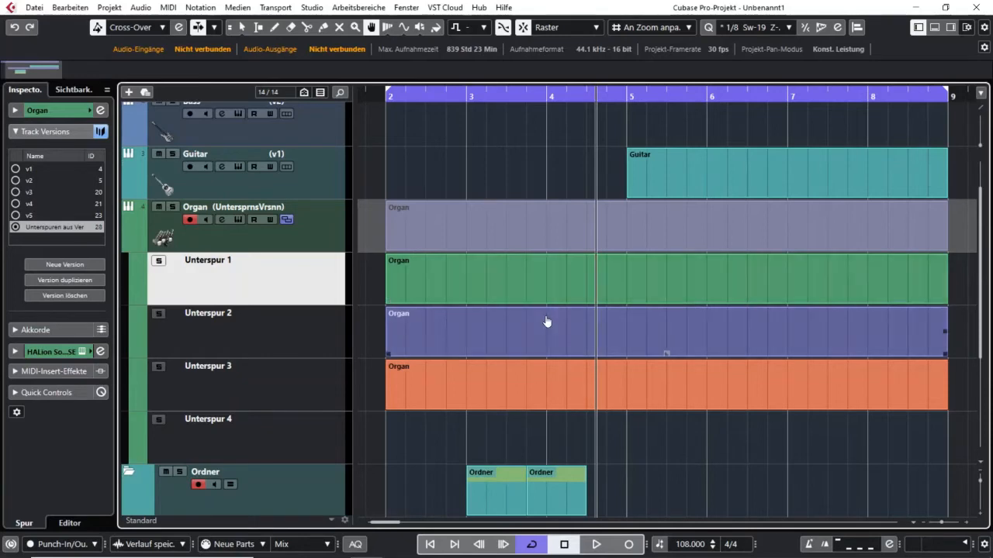
mouse_move(549, 318)
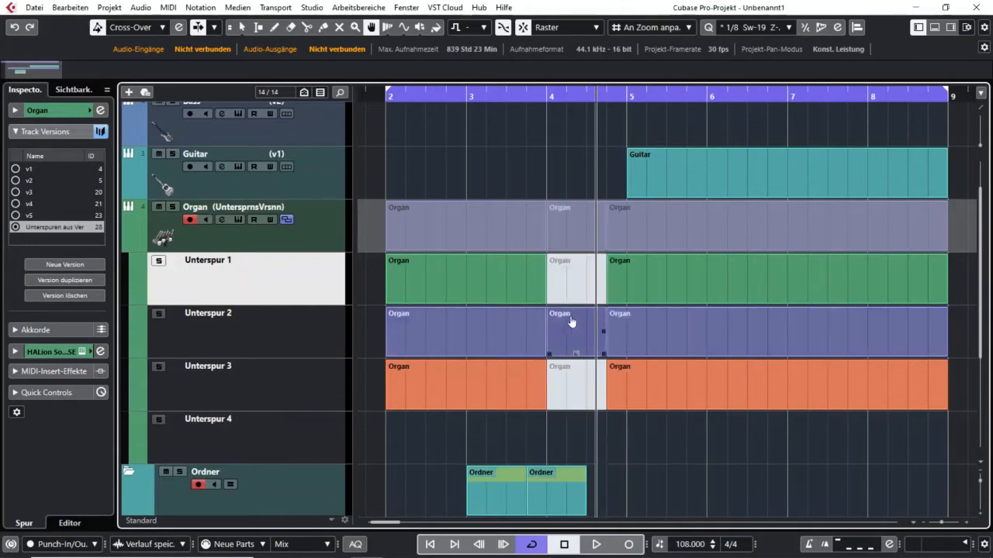
mouse_move(587, 337)
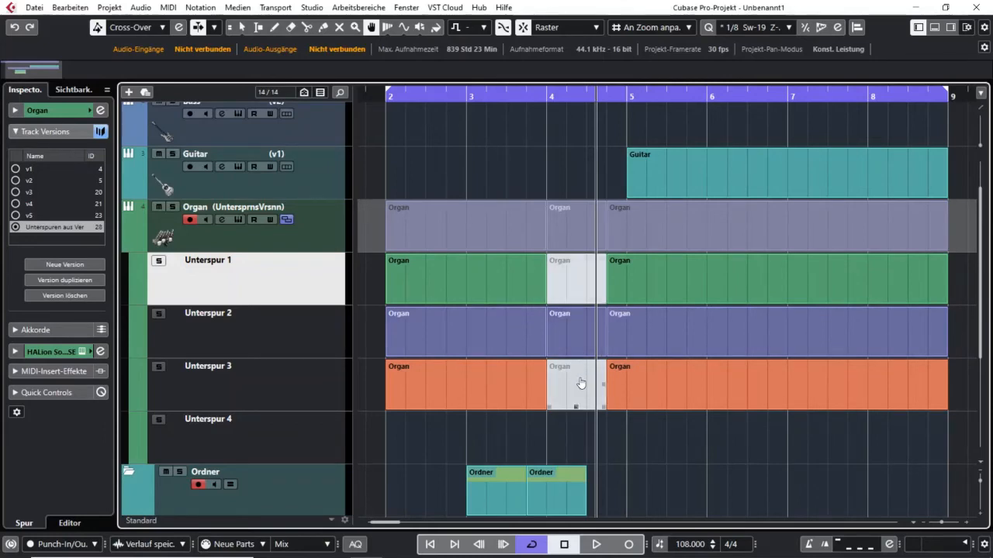
mouse_move(573, 396)
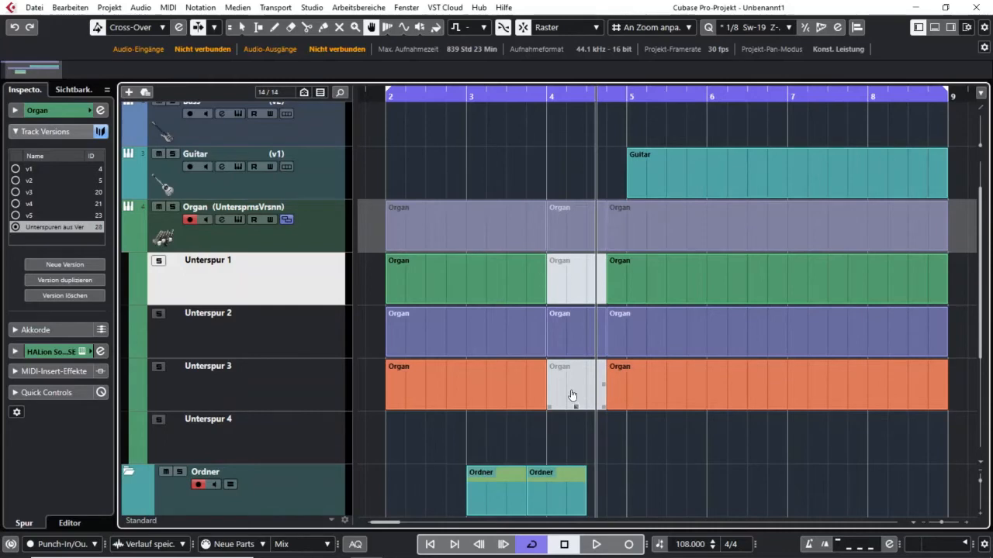
mouse_move(573, 389)
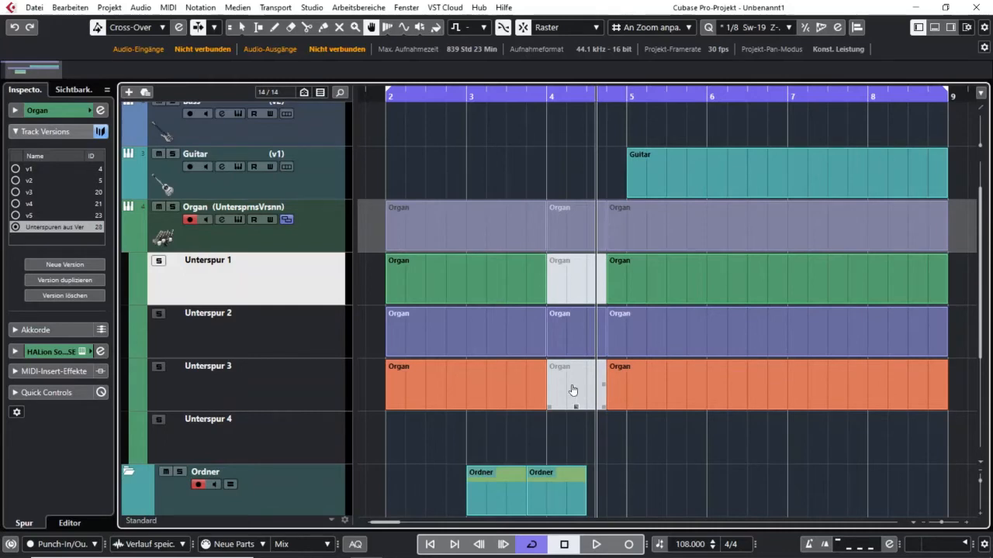
Make the third lane's take active for the short stretch just after bar 4.
click(596, 543)
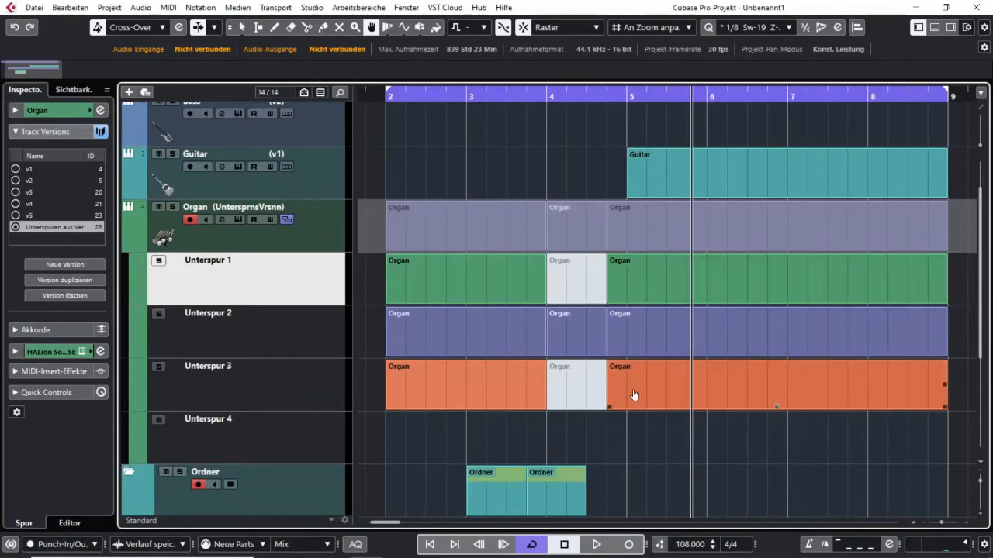
mouse_move(638, 402)
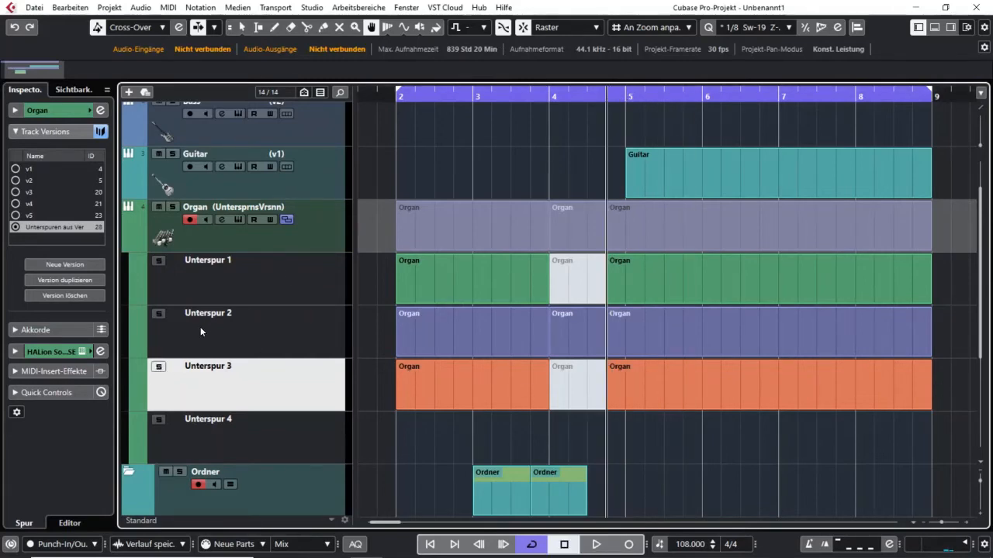
Comp the opening bars: bar 2 from the second lane, bar 3 from the first lane.
click(158, 260)
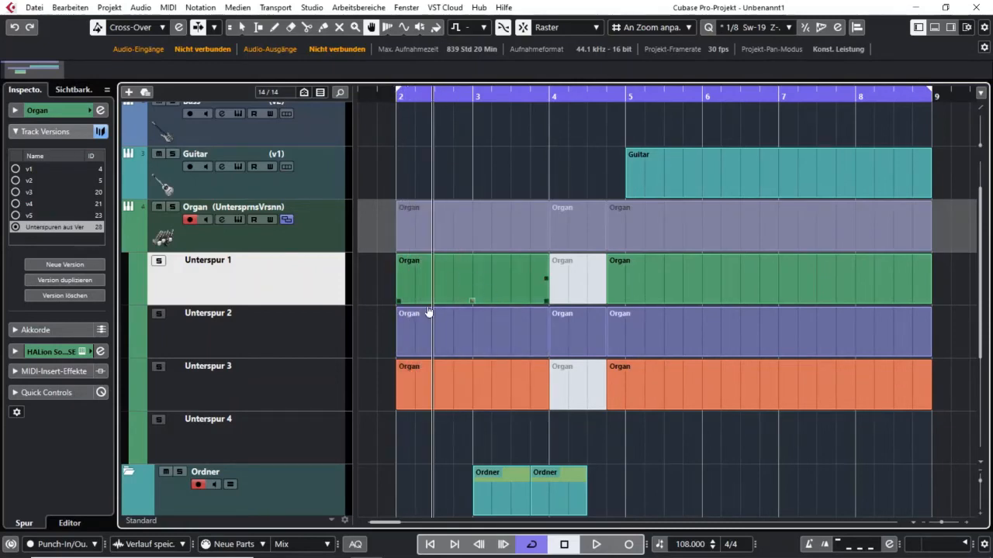
mouse_move(422, 285)
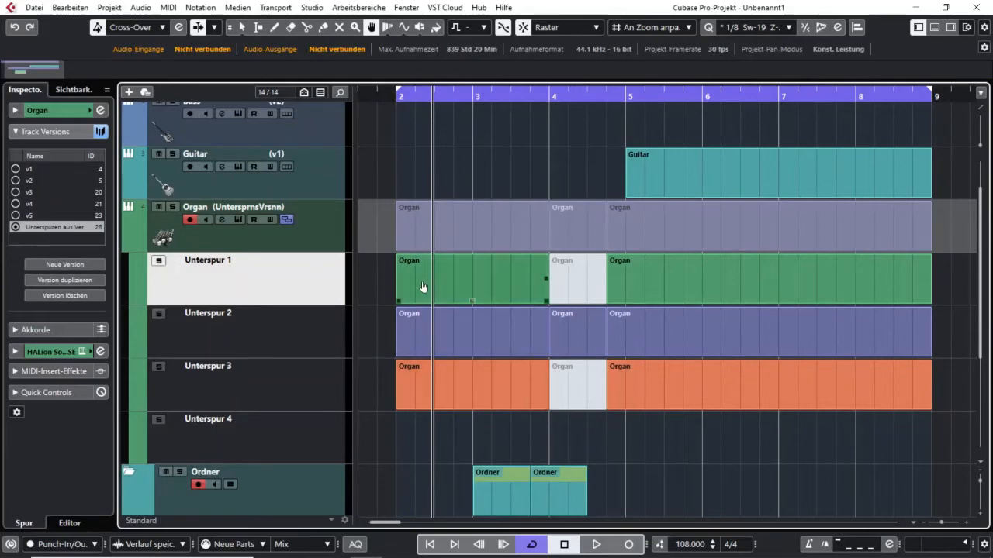
mouse_move(475, 285)
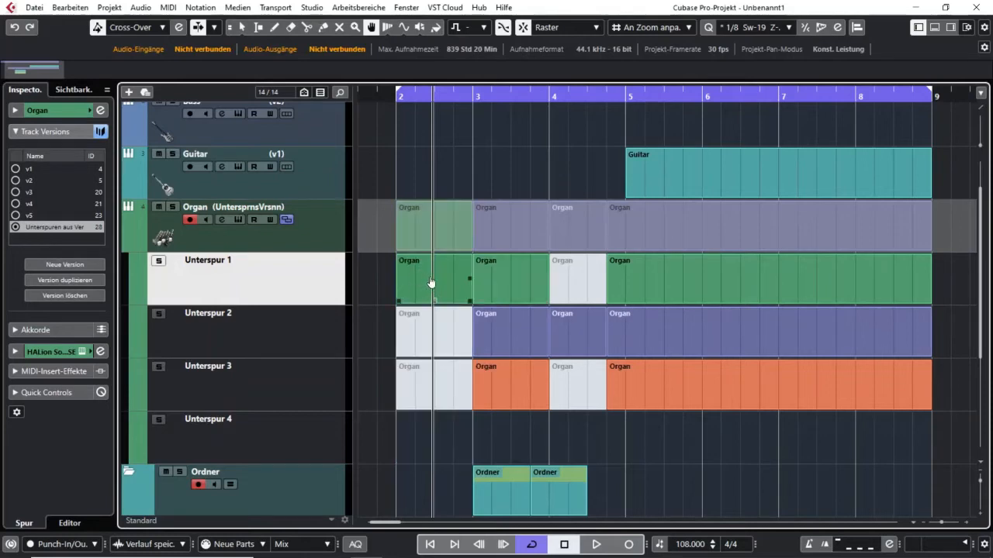
mouse_move(443, 282)
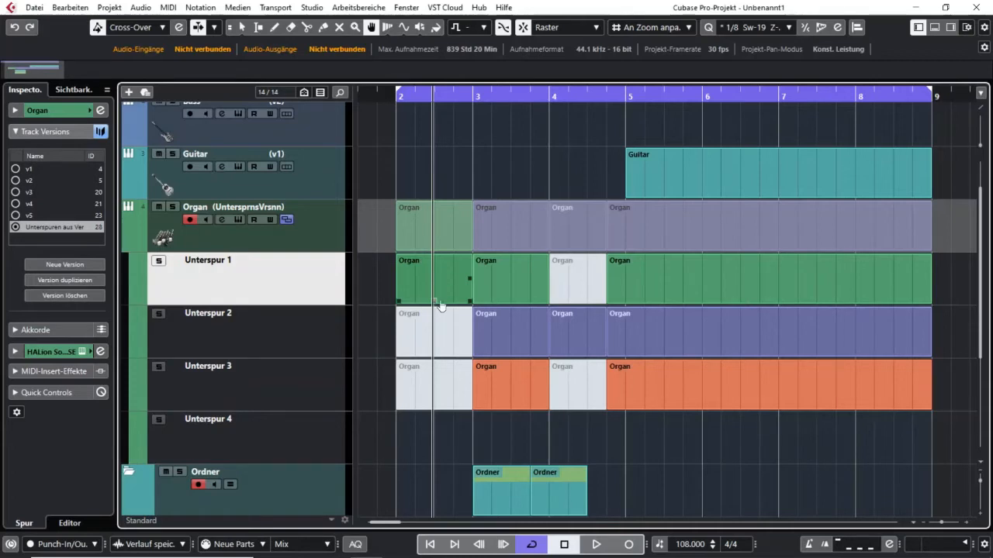
click(440, 385)
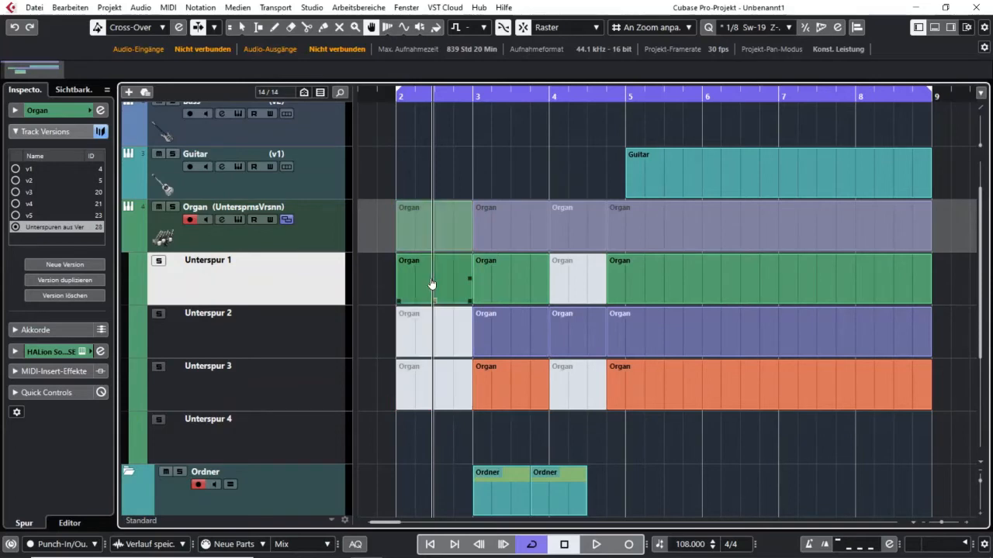
mouse_move(450, 292)
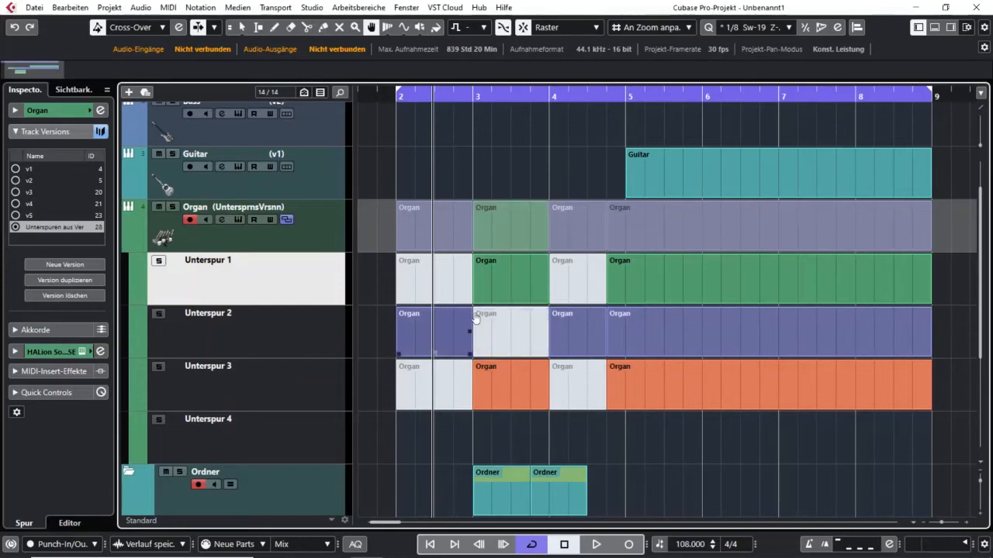
mouse_move(444, 340)
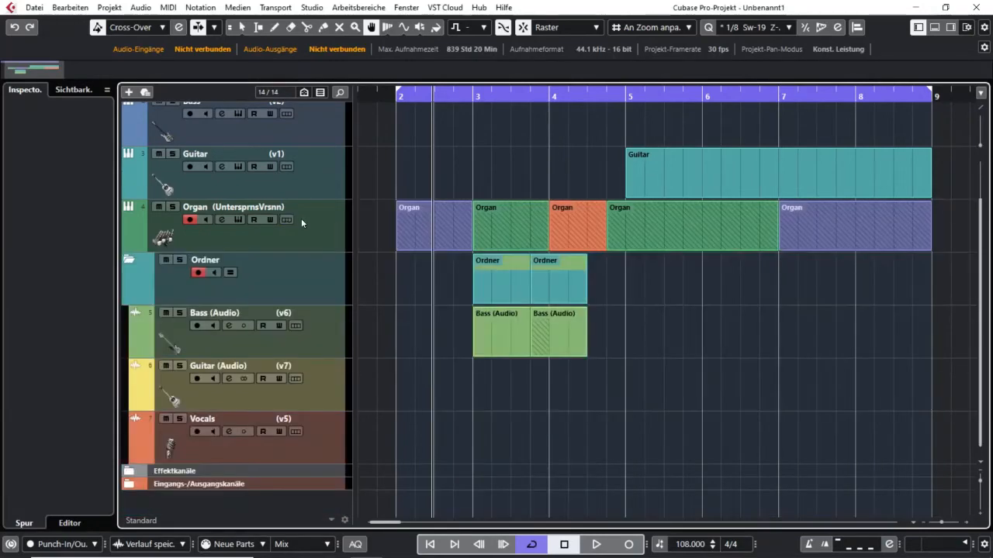
Collapse the Organ lanes so only the finished comp shows and expand the folder track.
click(286, 220)
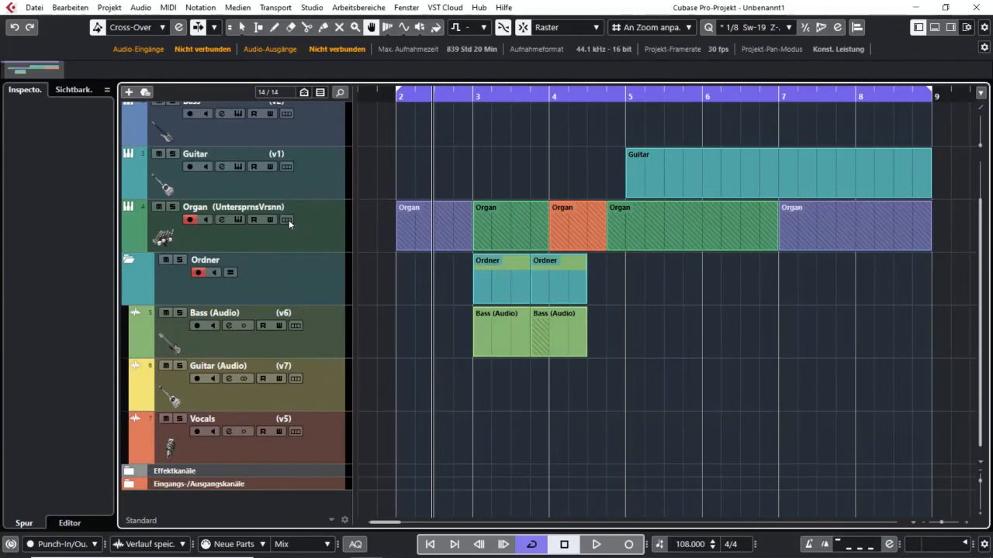
click(510, 226)
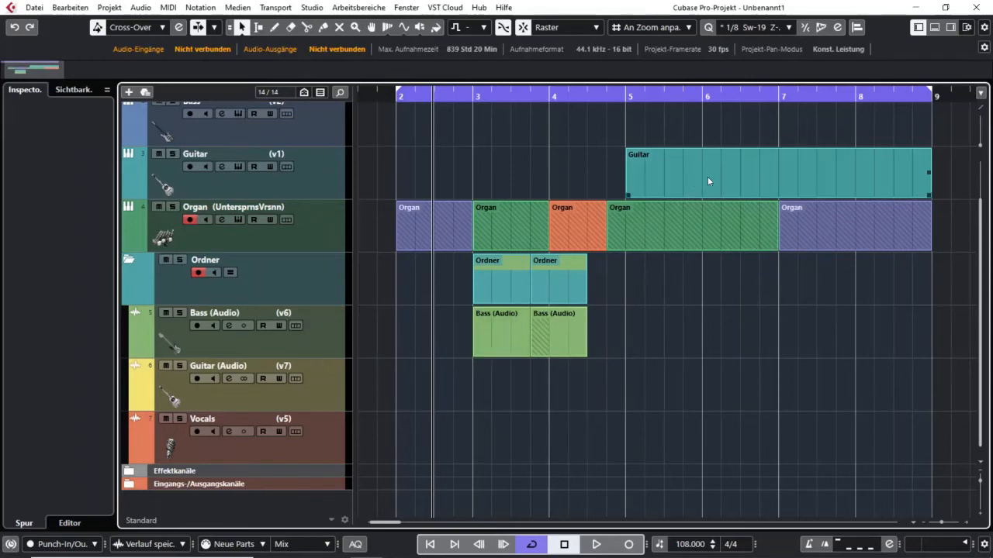
mouse_move(884, 181)
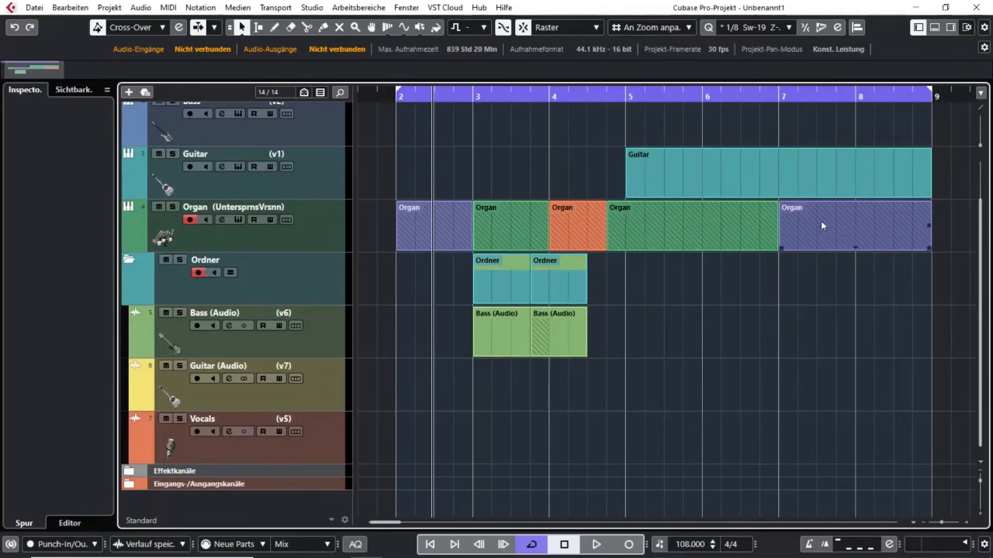
mouse_move(796, 227)
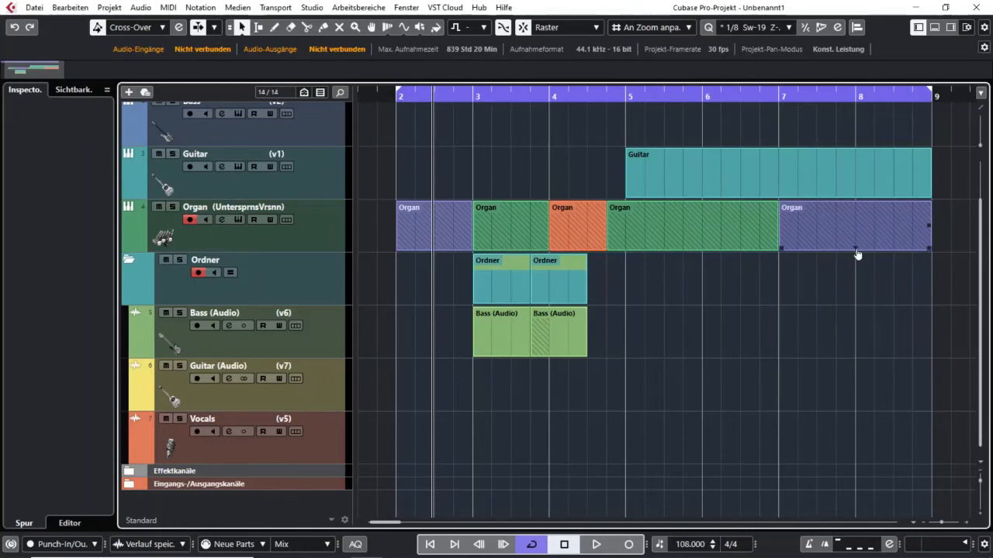
Bring the wanted stacked take to the front for the later organ parts via the To Front list.
right_click(853, 248)
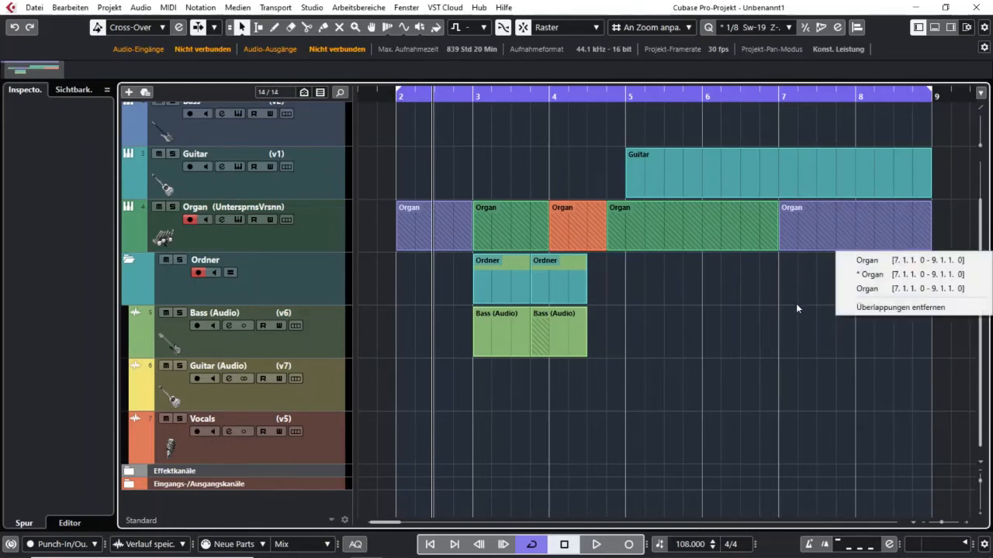
mouse_move(892, 289)
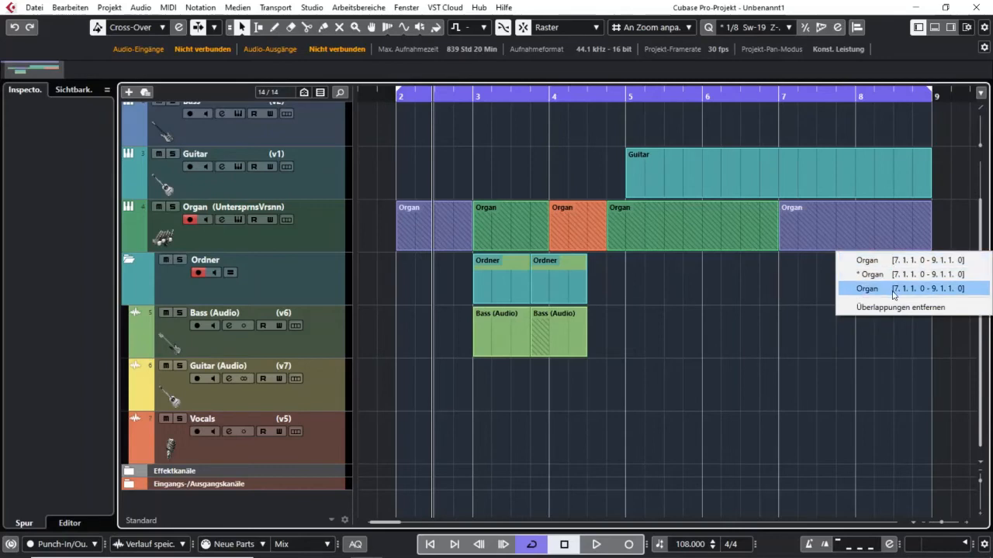
mouse_move(892, 260)
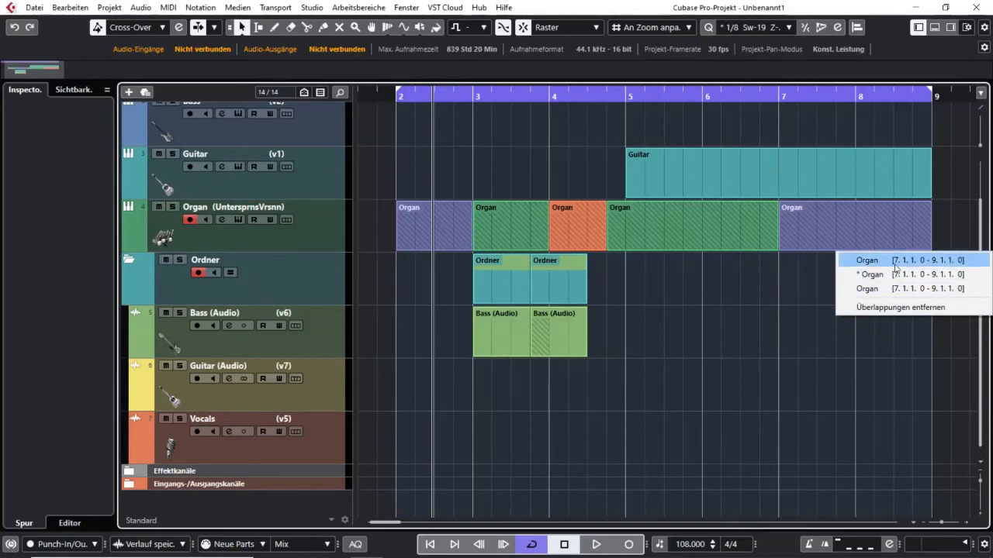
mouse_move(868, 275)
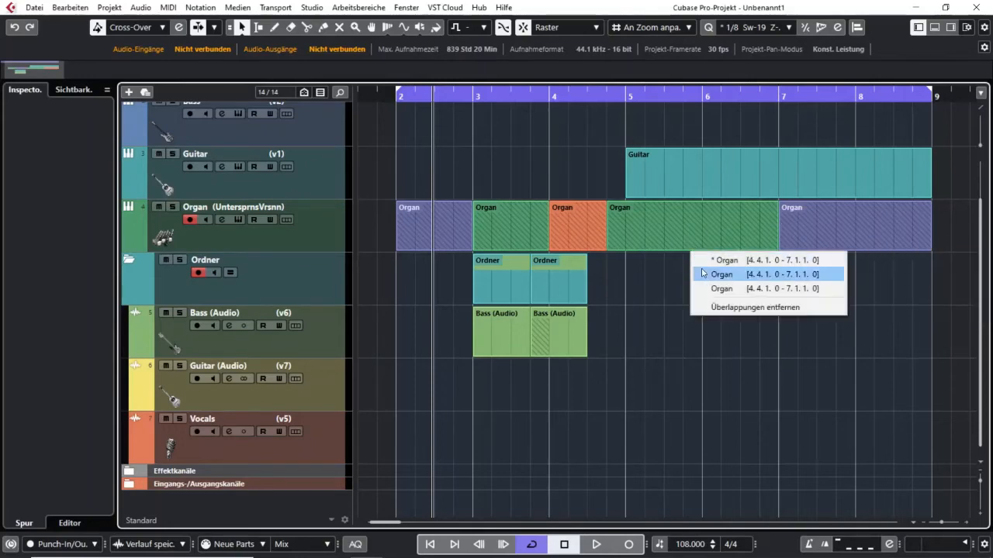
click(719, 273)
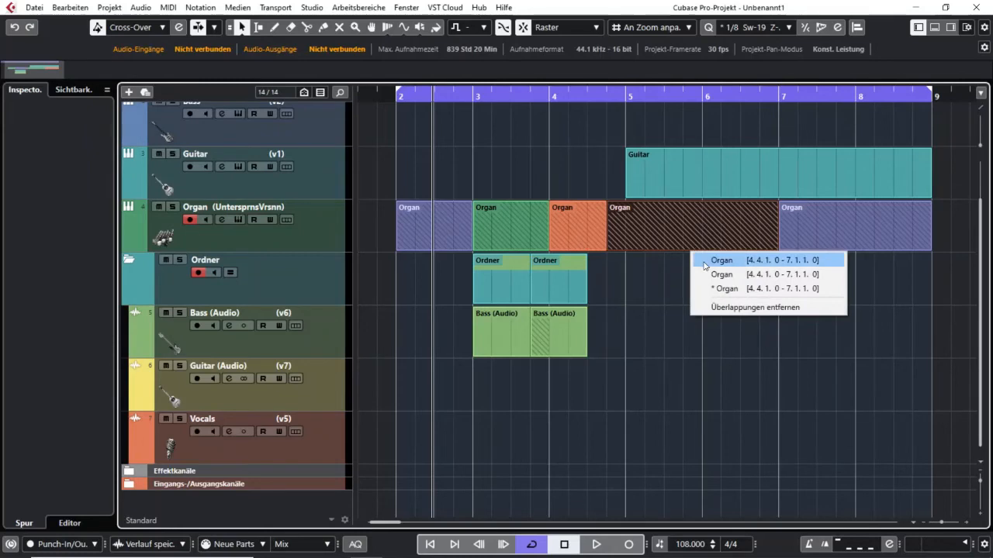
click(722, 260)
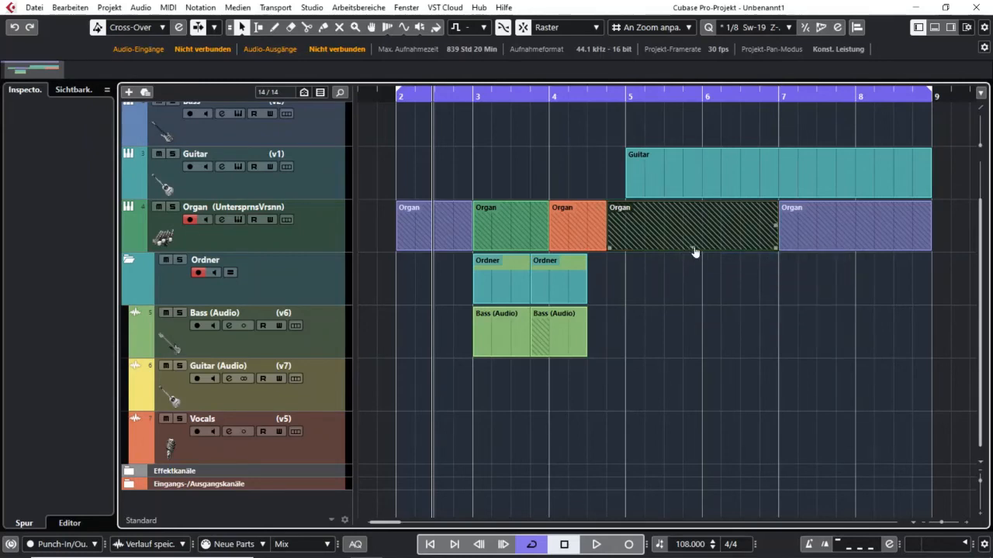
click(690, 225)
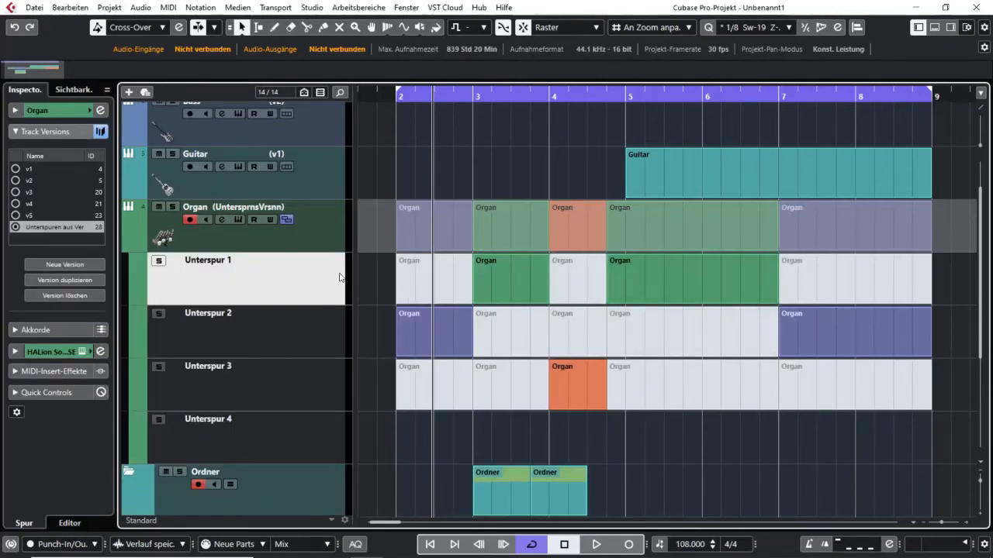
mouse_move(286, 221)
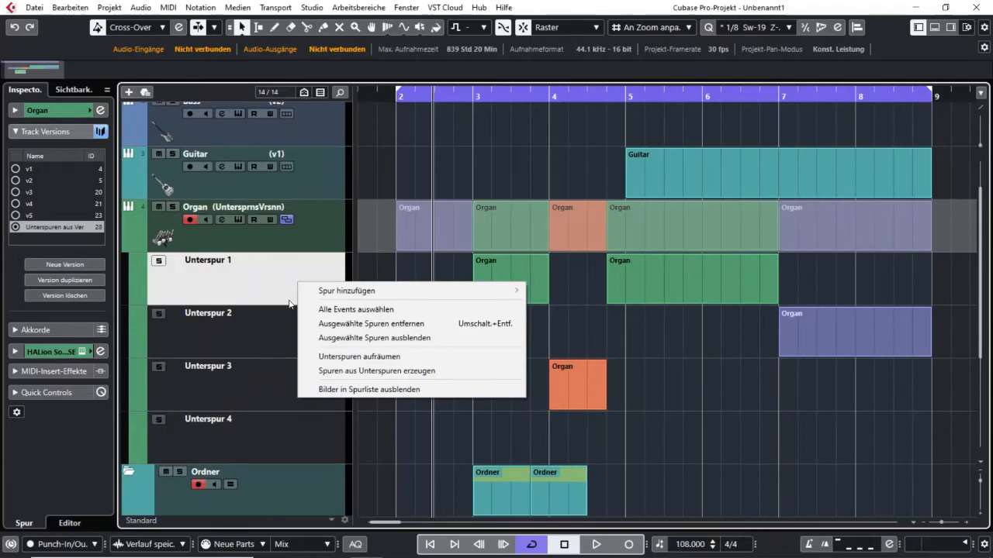
mouse_move(388, 370)
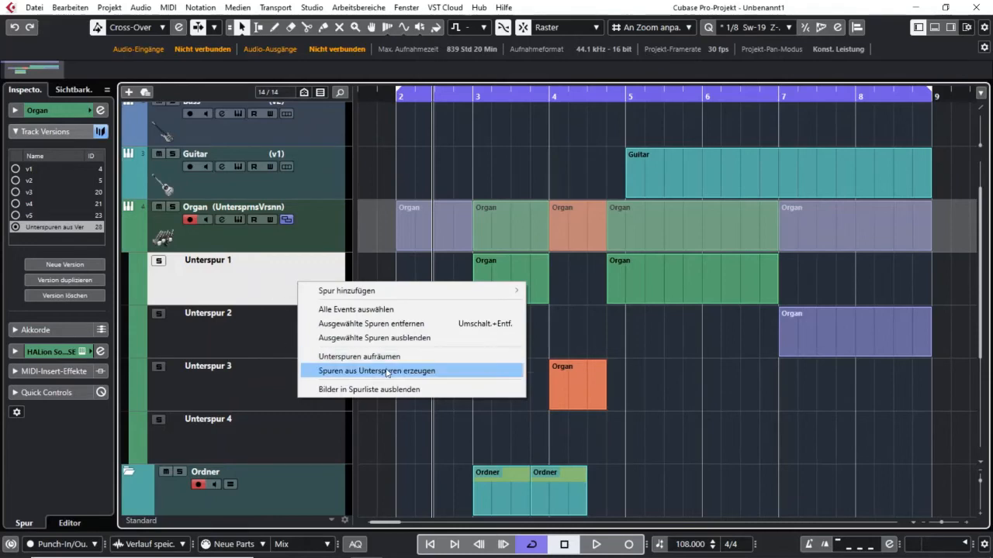
Activate the remaining sections so the comp combines the green, purple and orange takes from lanes 1–3.
click(377, 371)
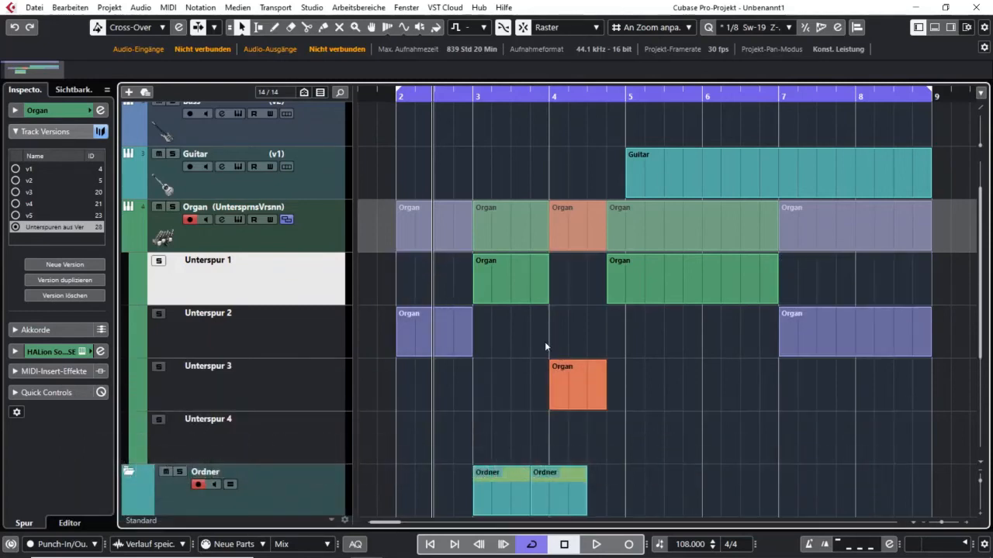
mouse_move(484, 378)
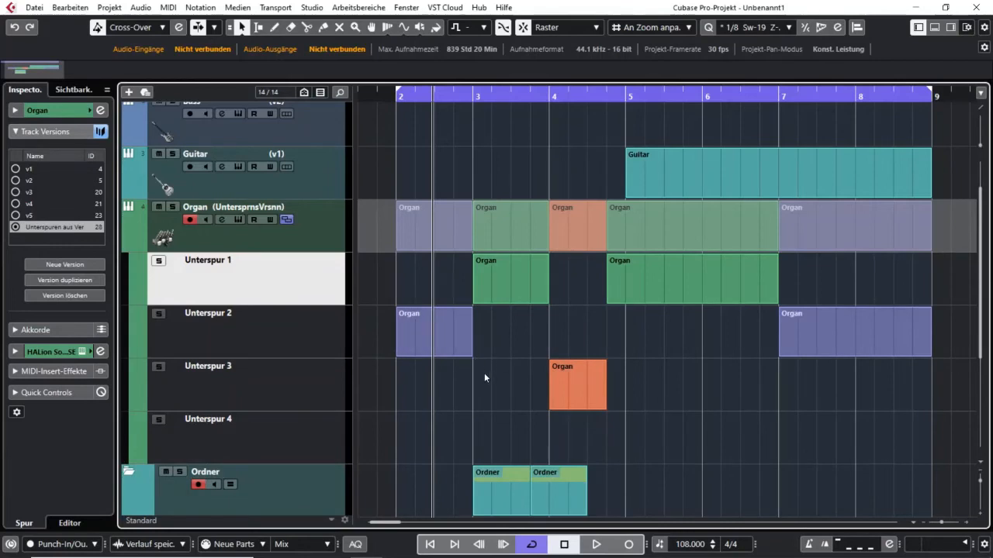
mouse_move(605, 290)
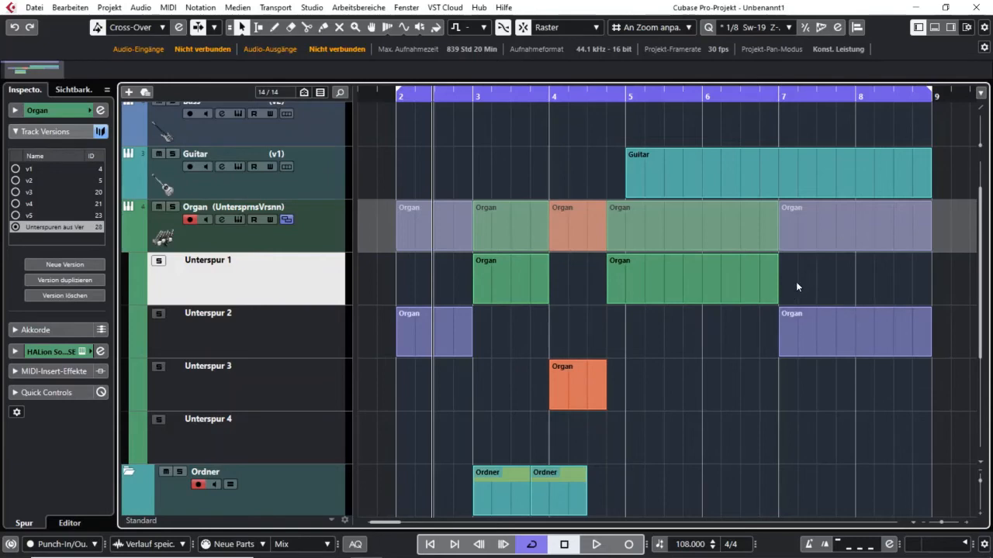
mouse_move(557, 339)
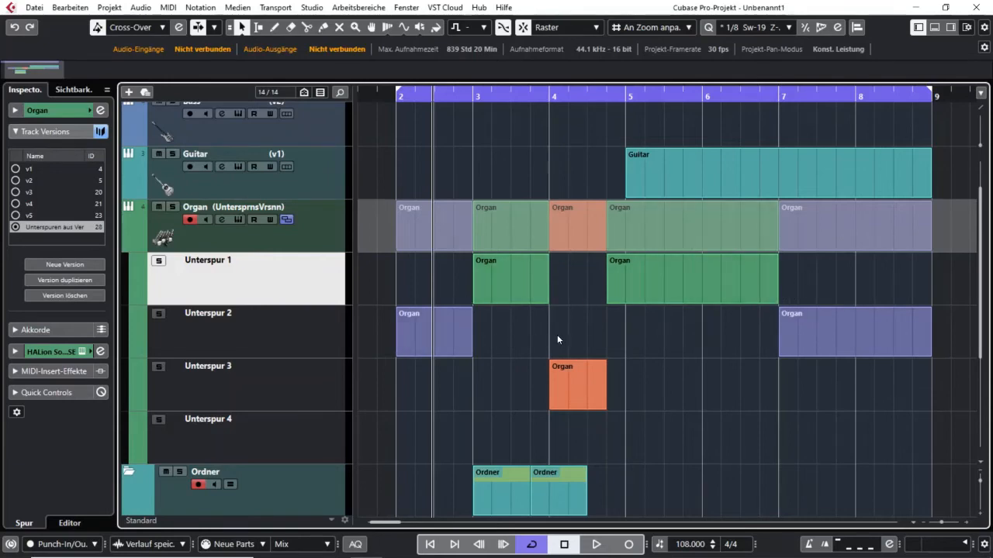
click(577, 385)
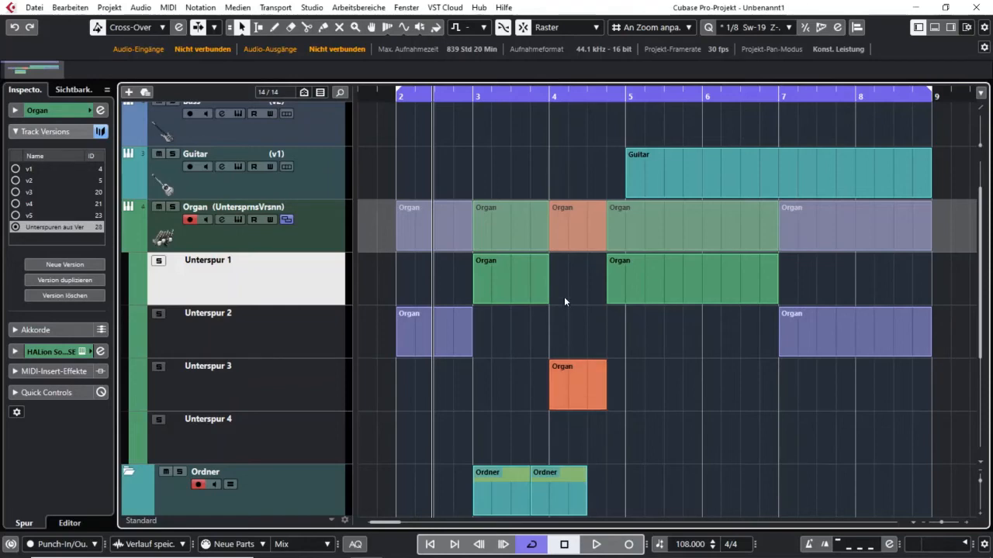
Apply Clean Up Lanes so all comped organ takes sit together on Unterspur 1.
right_click(564, 301)
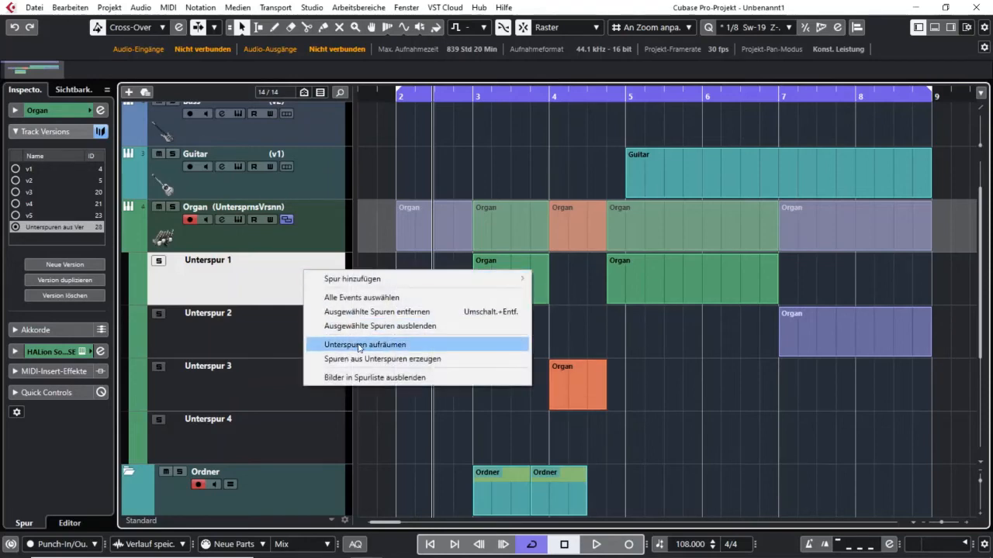
click(365, 344)
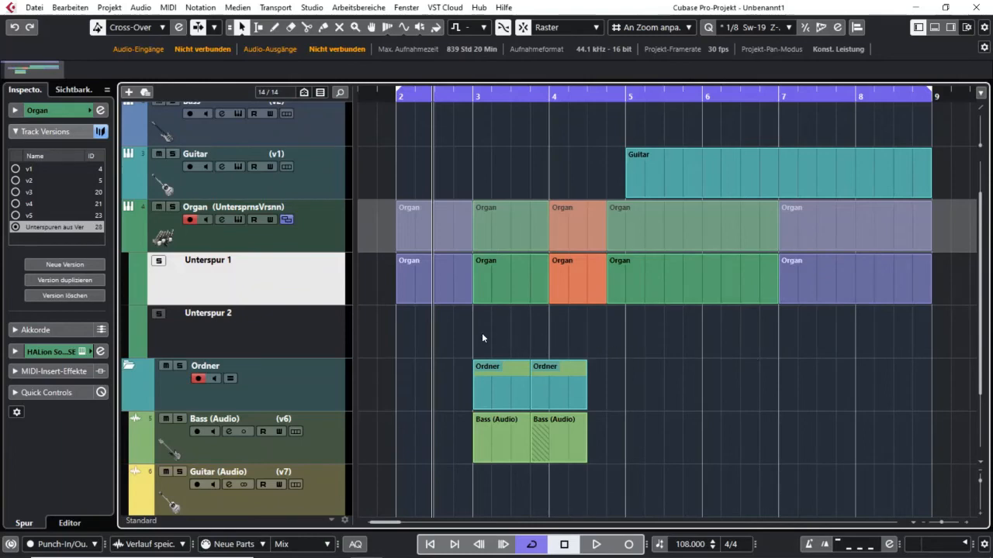
mouse_move(375, 251)
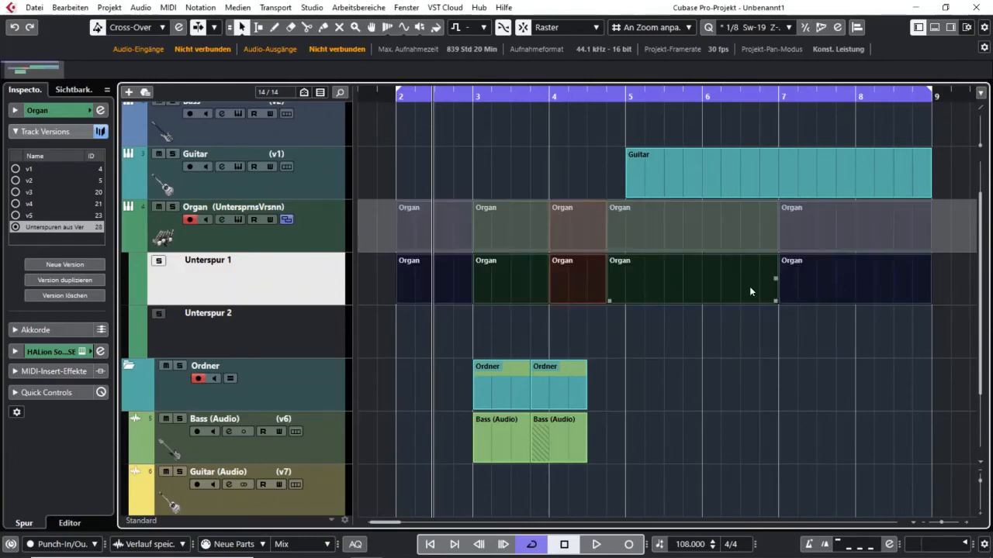
mouse_move(736, 310)
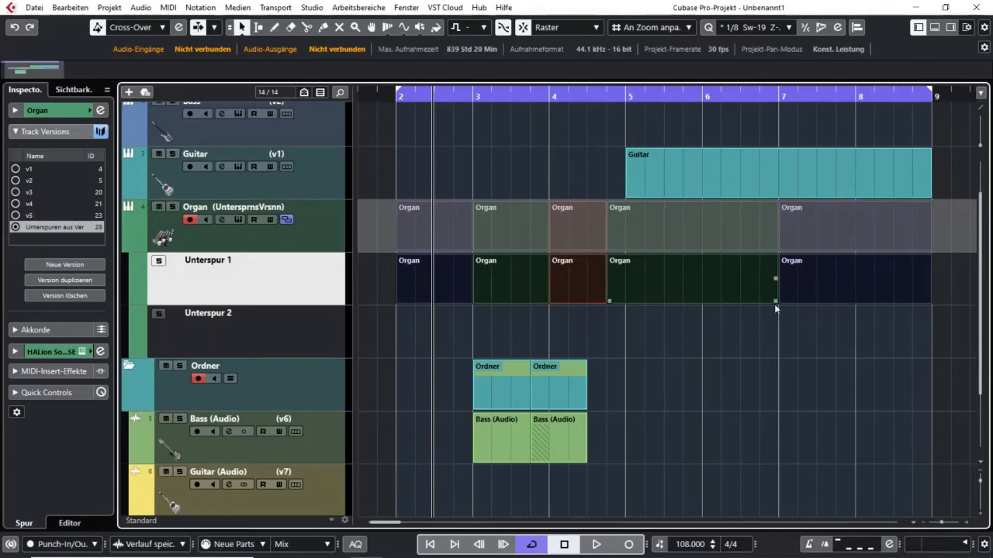
mouse_move(745, 342)
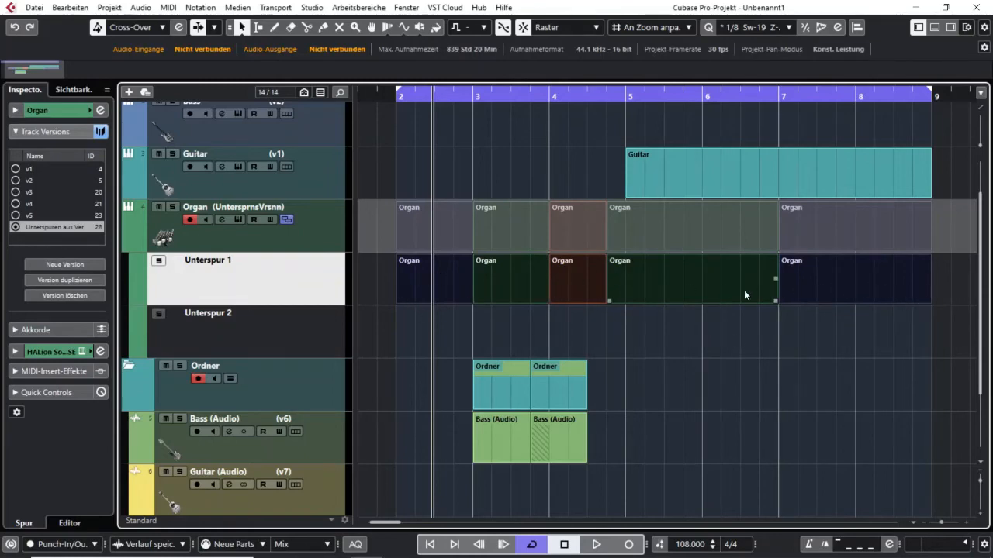
mouse_move(441, 343)
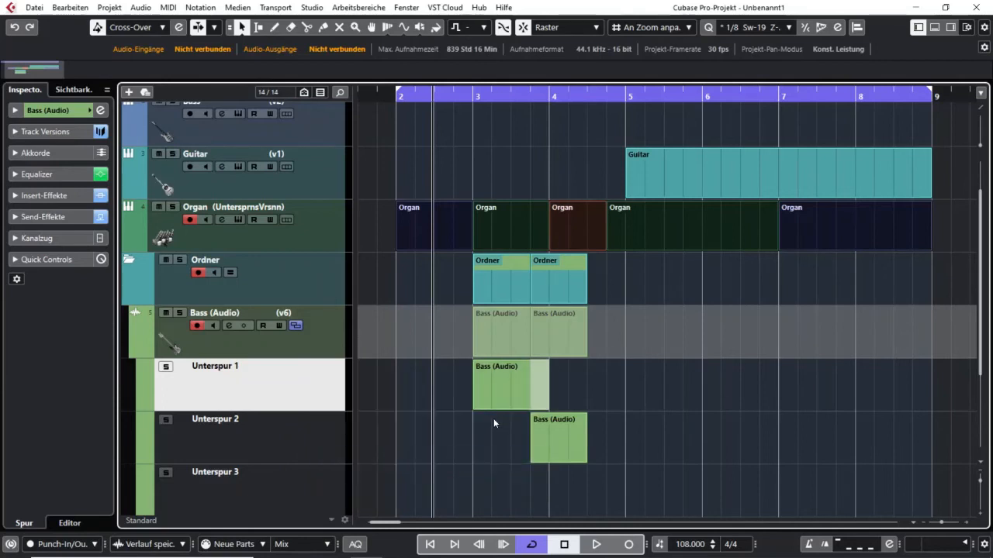
Show the Bass (Audio) lanes and select the bass take on Unterspur 2.
click(510, 384)
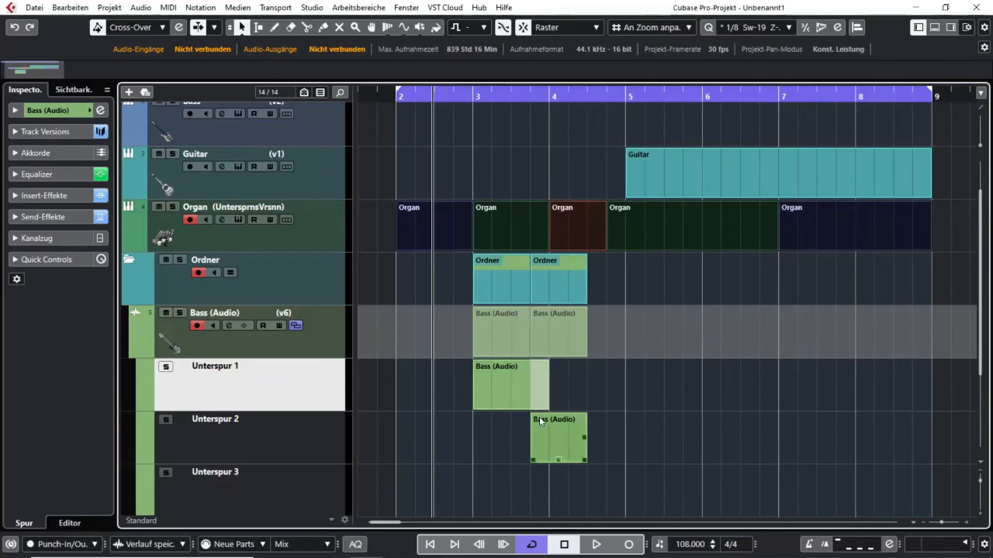
mouse_move(541, 431)
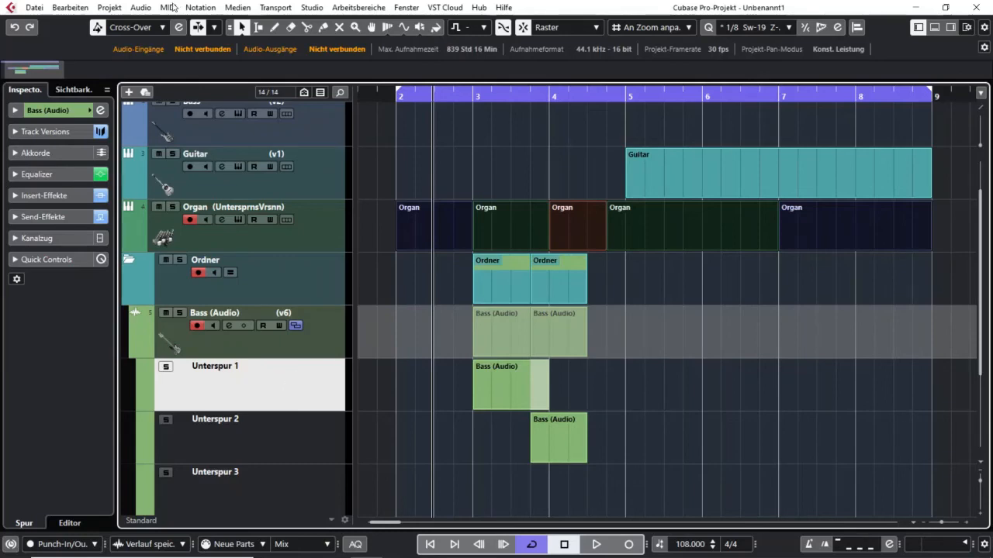
Delete the overlap on the lane-1 bass take via Audio > Advanced > Delete Overlaps.
click(140, 6)
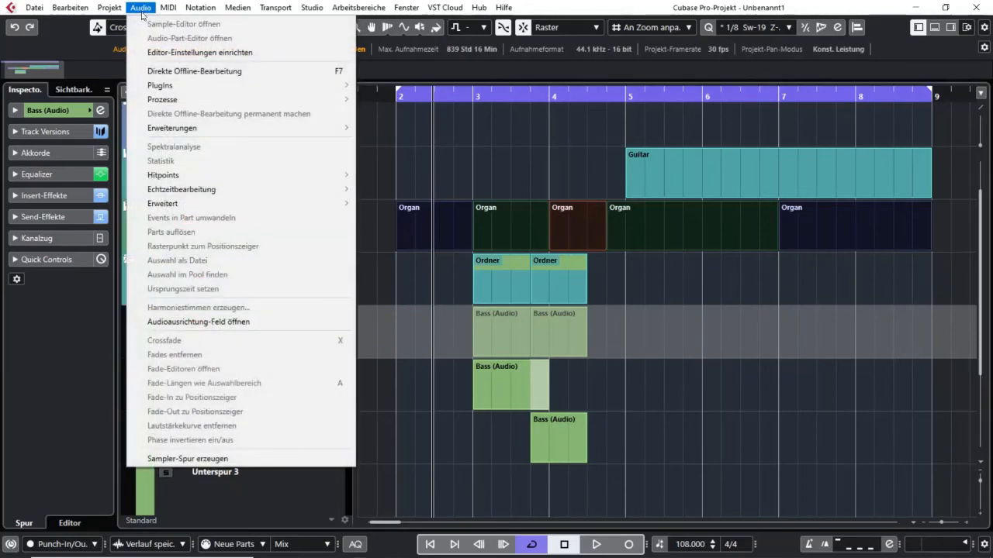
mouse_move(163, 204)
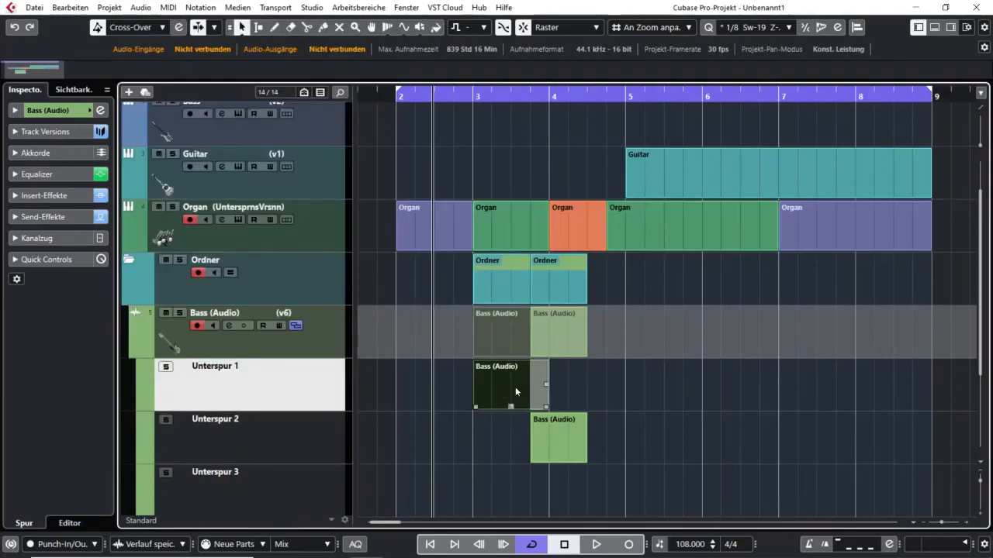
click(140, 6)
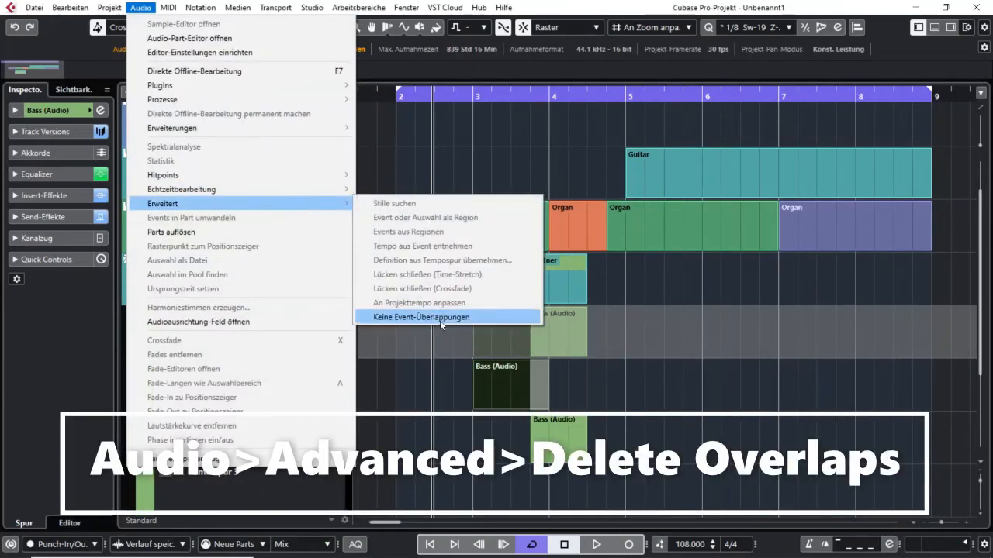
click(422, 316)
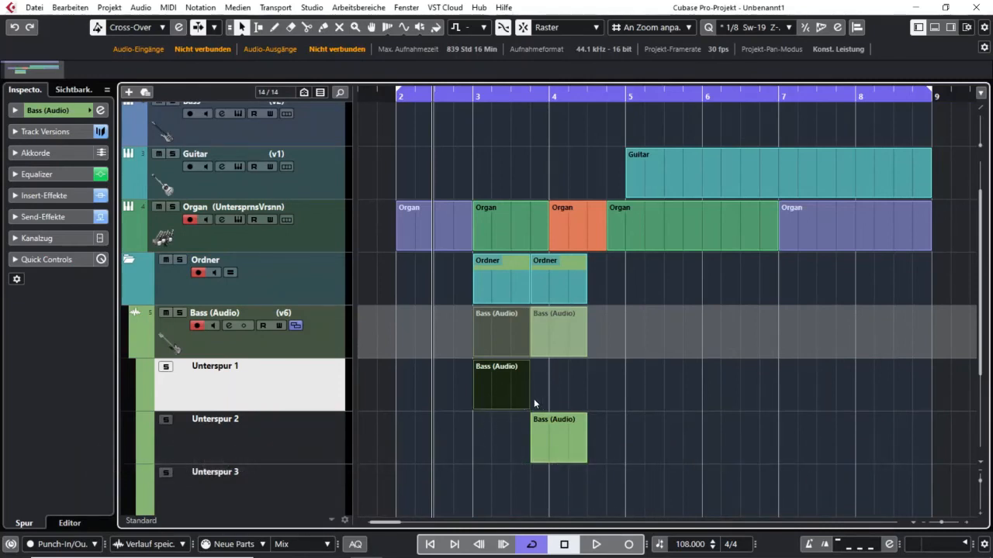
right_click(335, 394)
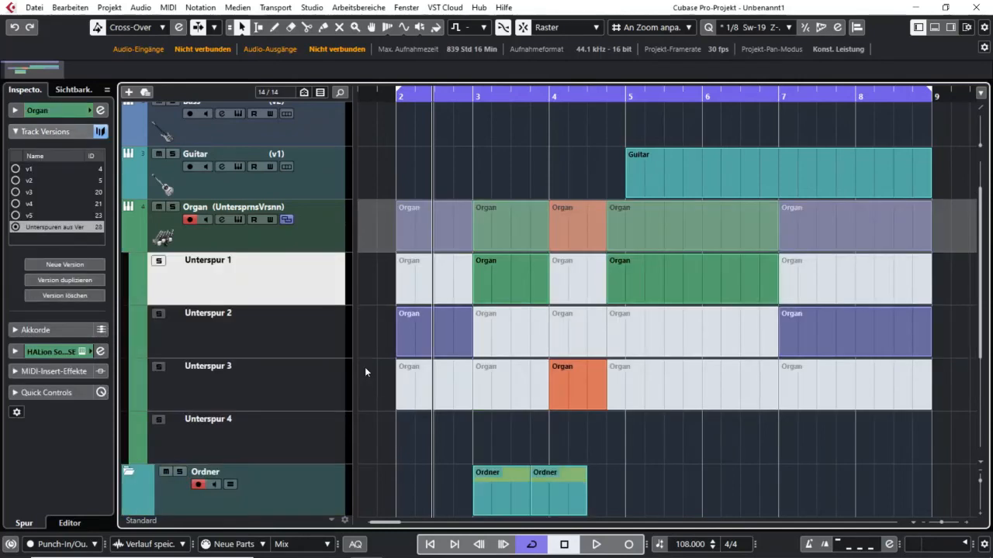
mouse_move(305, 302)
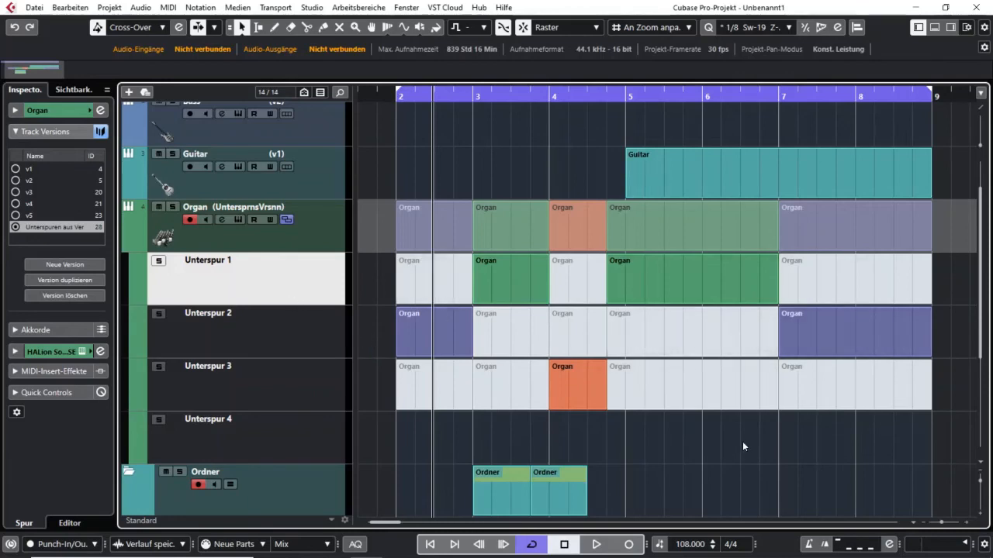
mouse_move(388, 410)
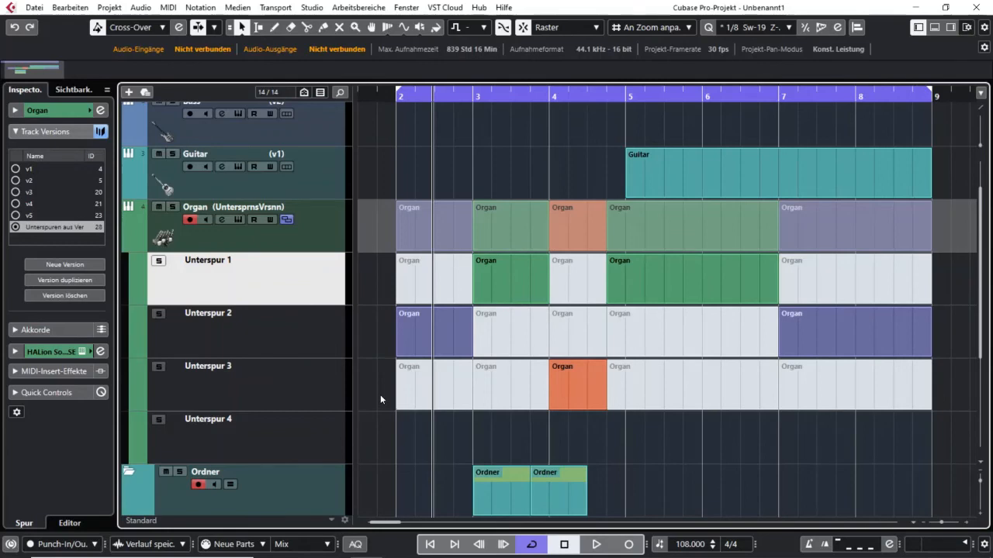
mouse_move(375, 394)
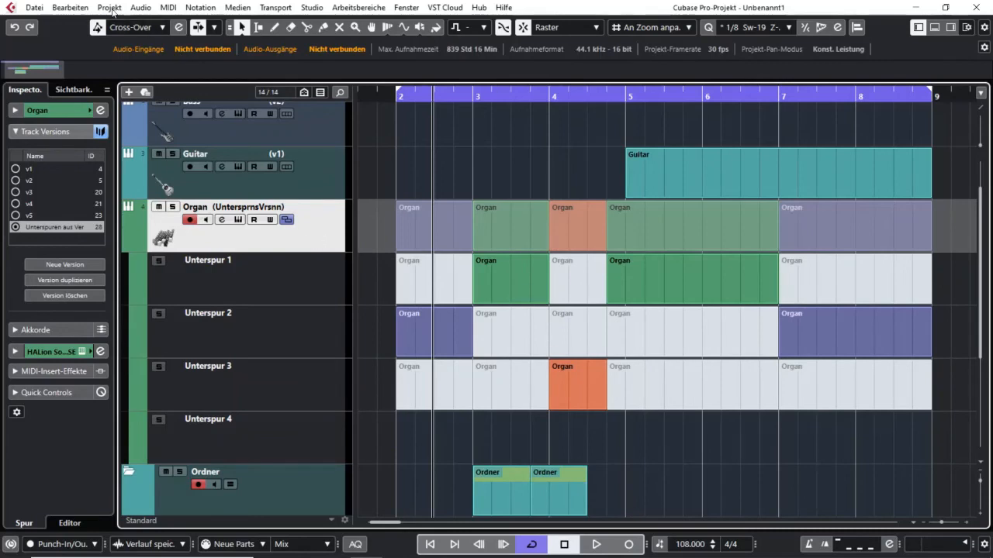
Create track versions from the Organ lanes via Project > Track Versions.
click(108, 6)
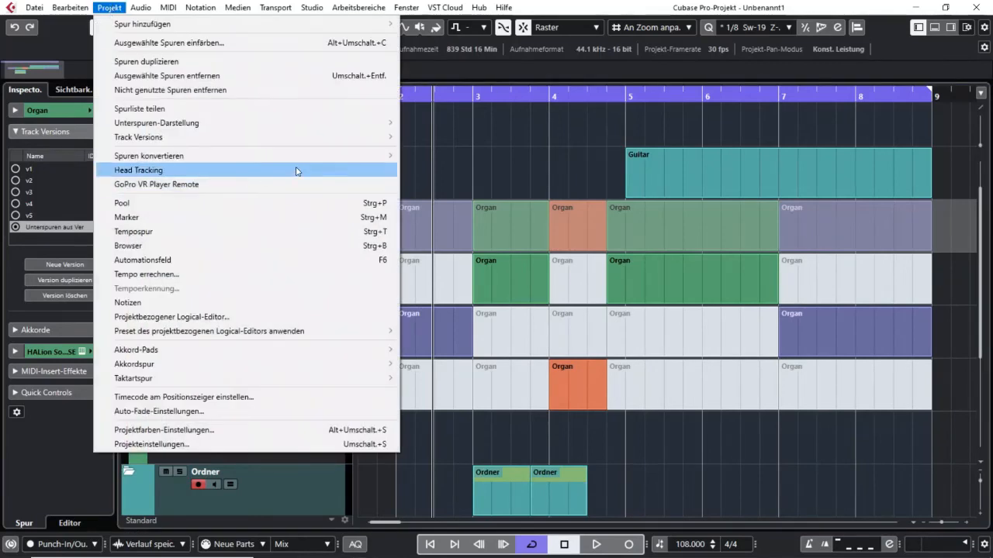
mouse_move(353, 136)
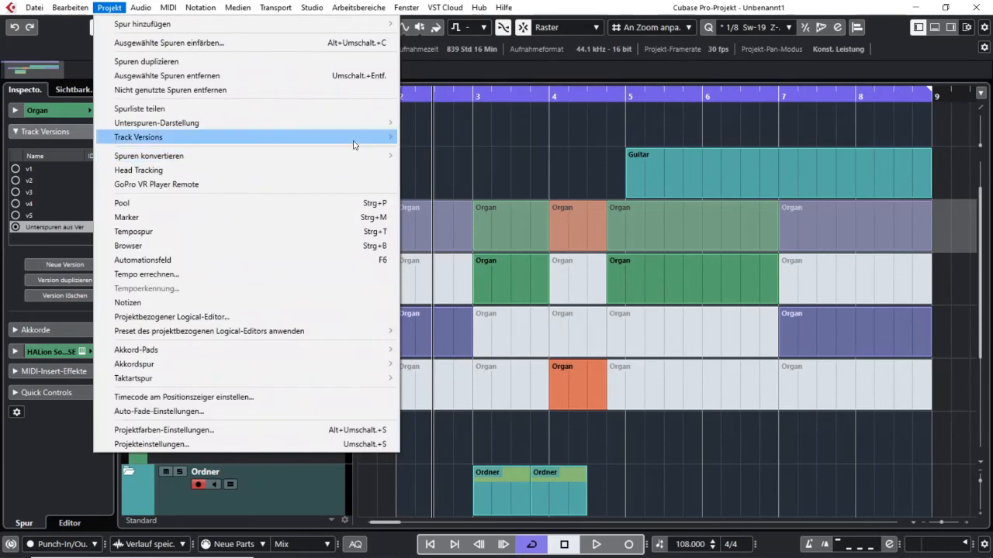
mouse_move(138, 137)
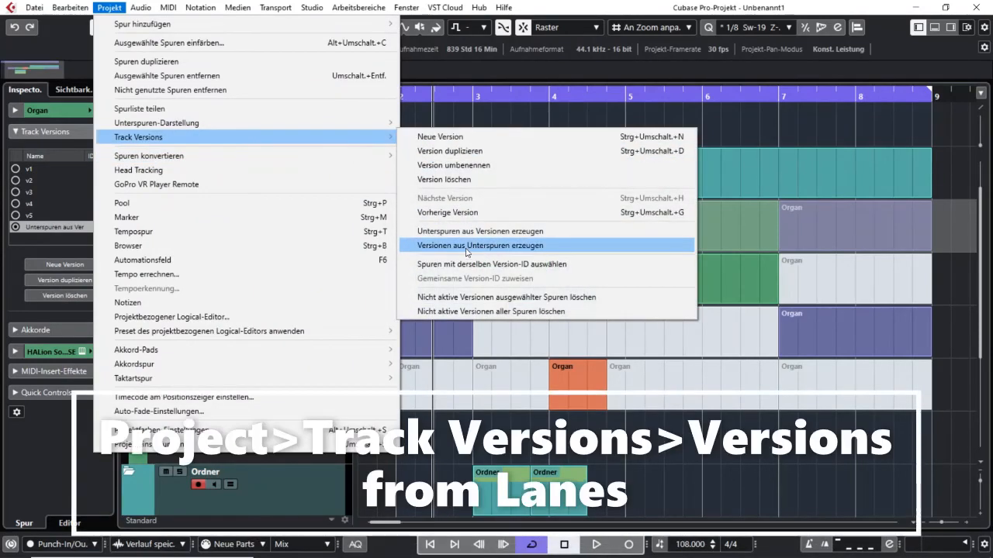
click(481, 245)
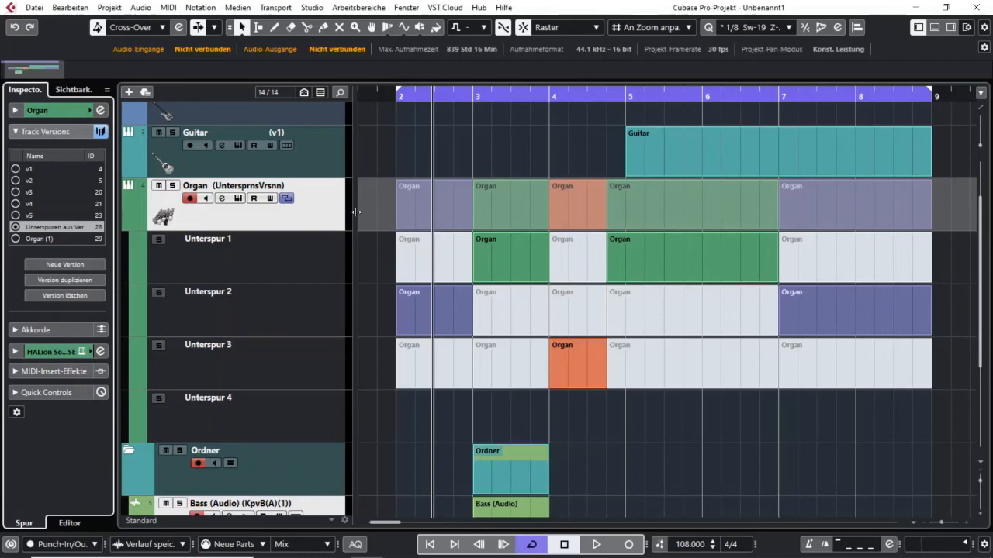
click(853, 260)
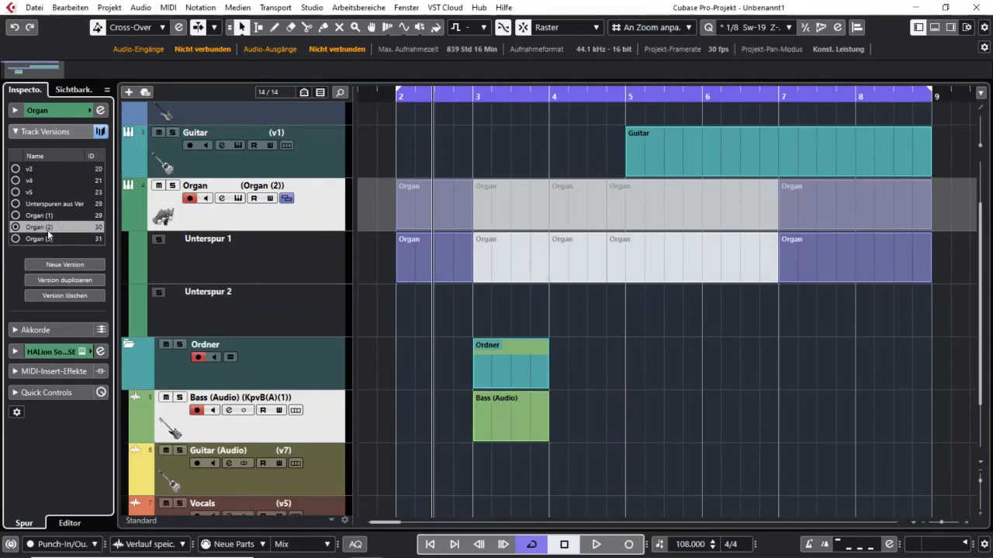
click(39, 239)
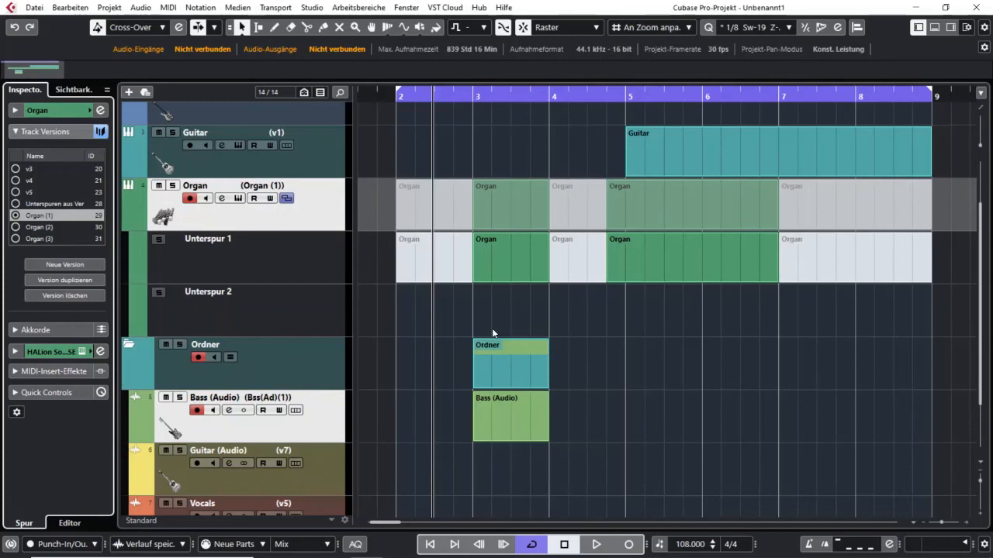
mouse_move(463, 328)
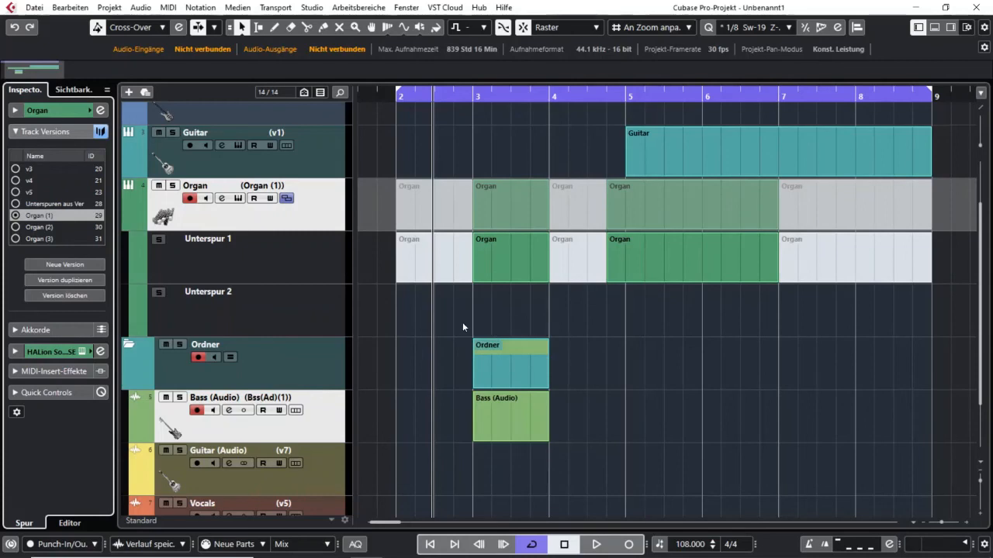
mouse_move(294, 221)
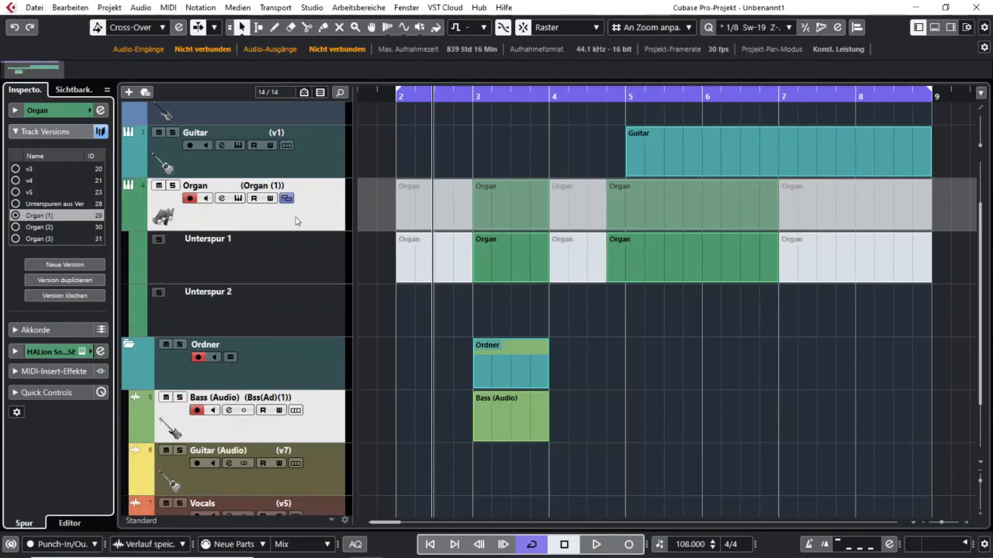
mouse_move(286, 199)
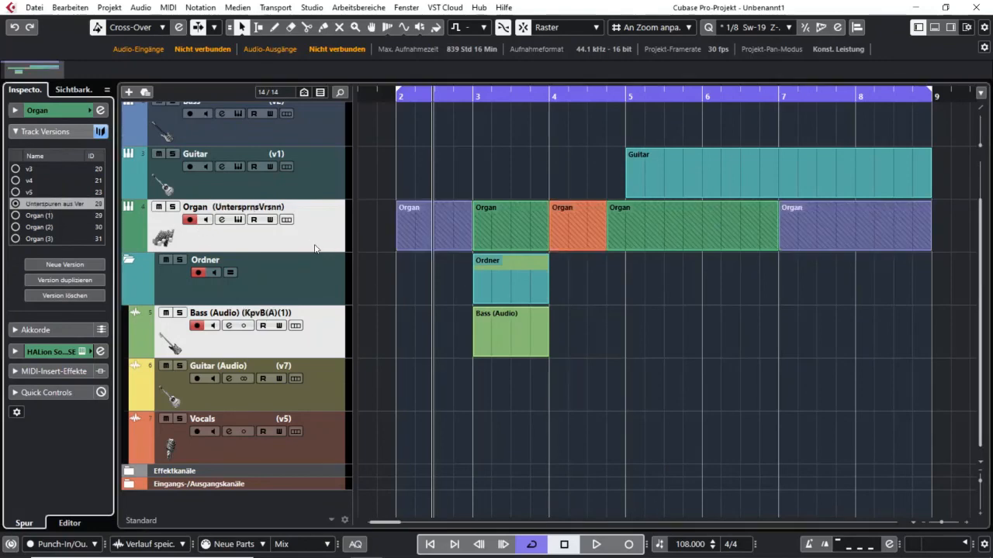
click(285, 221)
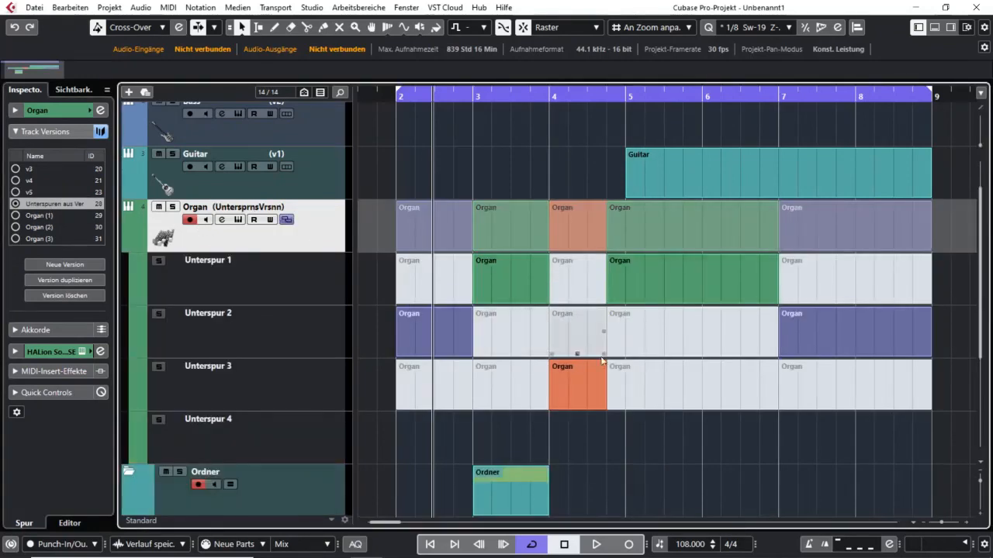